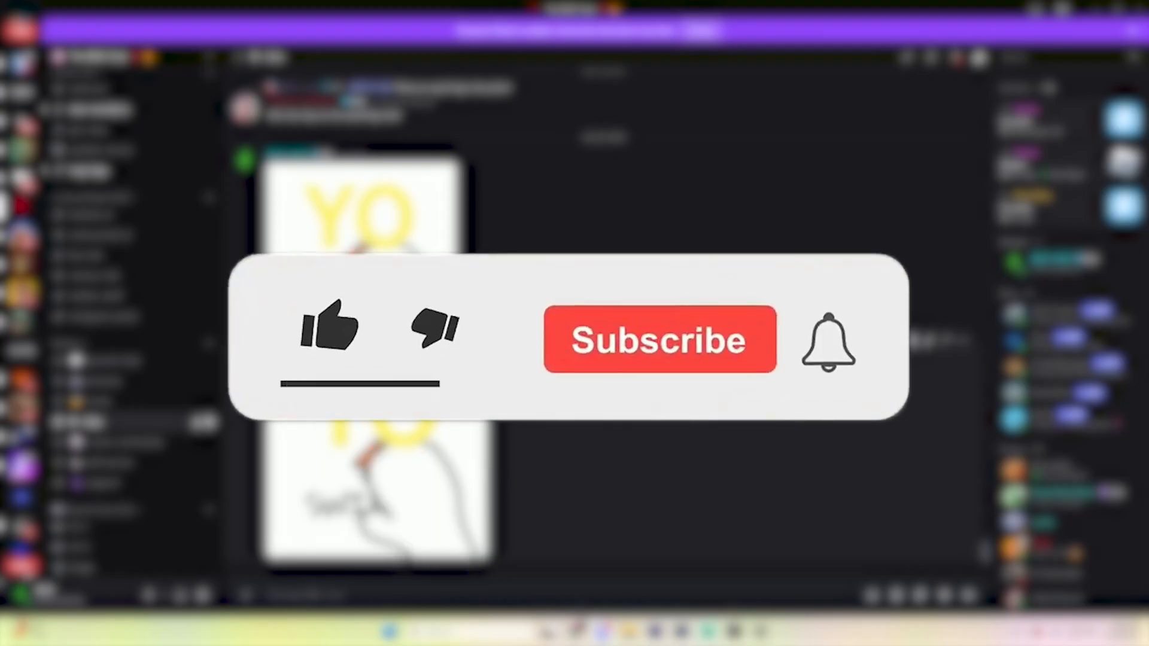
- Open Server Settings for The BOZ Club from the server name dropdown
click(330, 330)
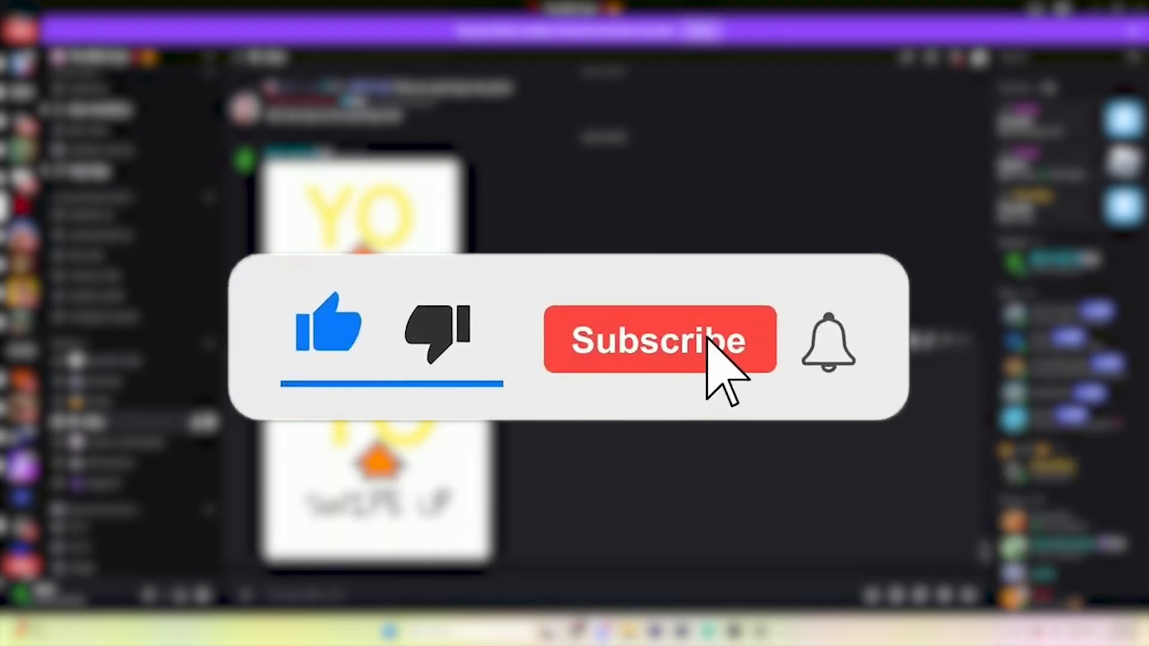
click(658, 339)
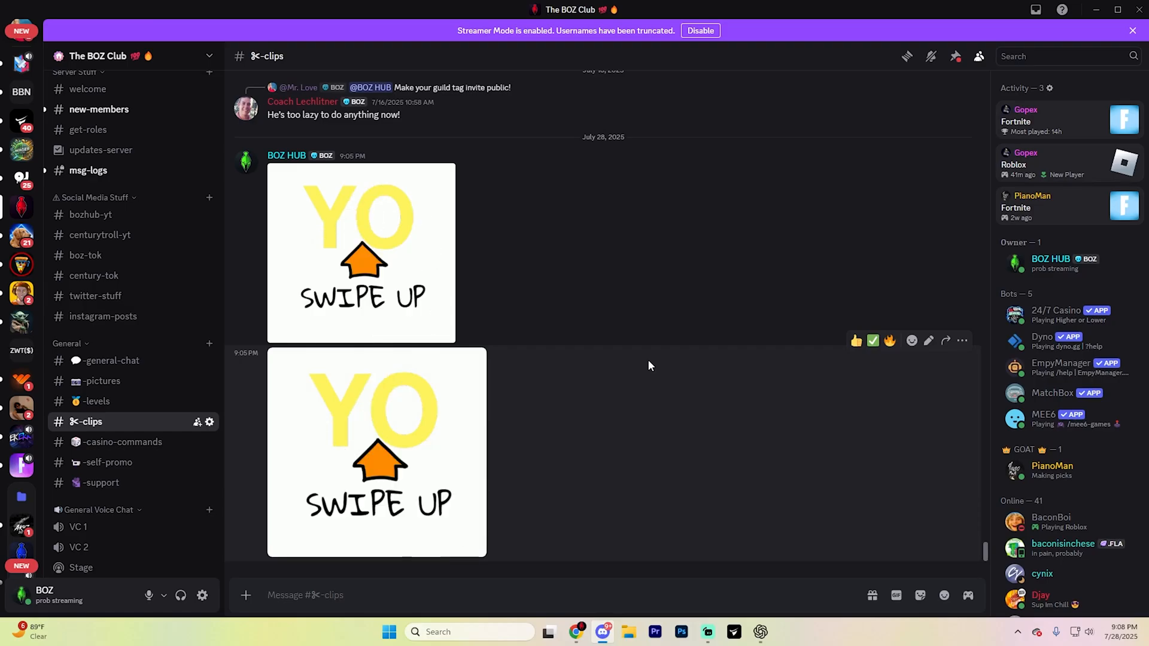
mouse_move(724, 325)
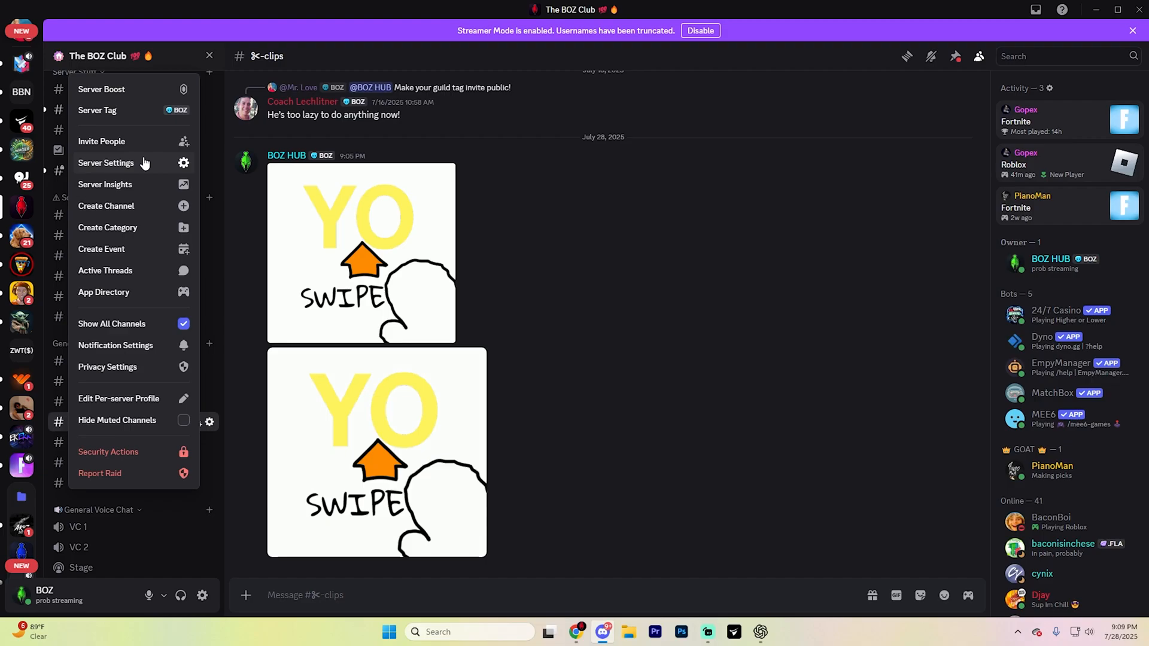
click(106, 163)
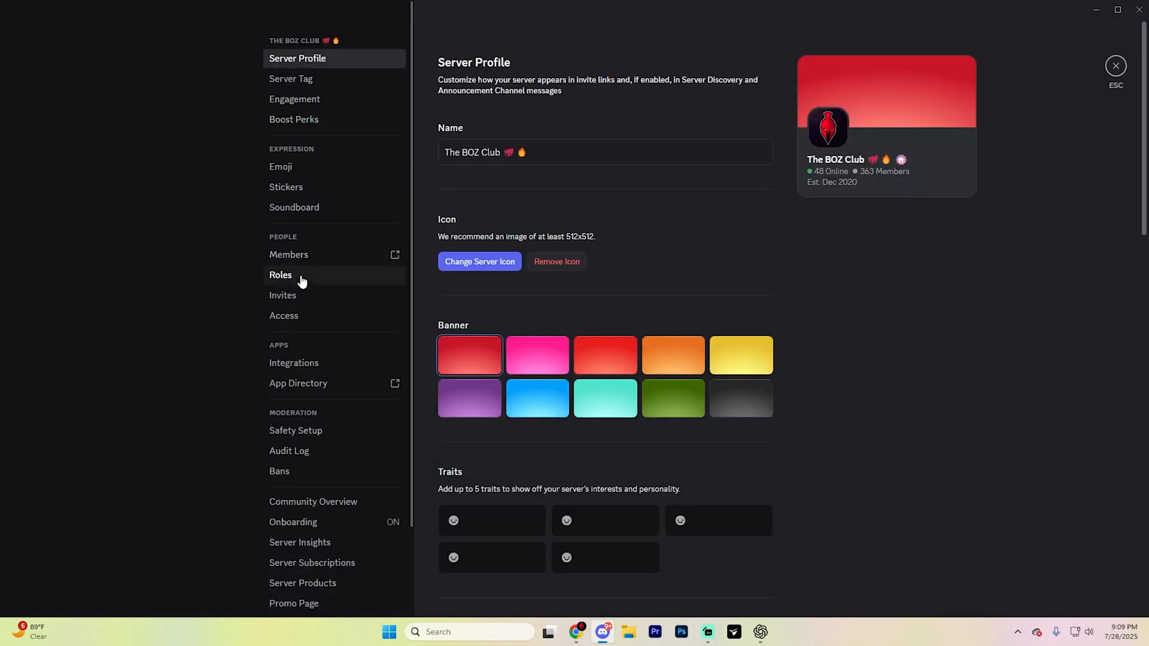
- In Roles, create 'NEW ROLE (VID)' and 'NEW ROLE (RED)', giving the RED role a red swatch
click(281, 275)
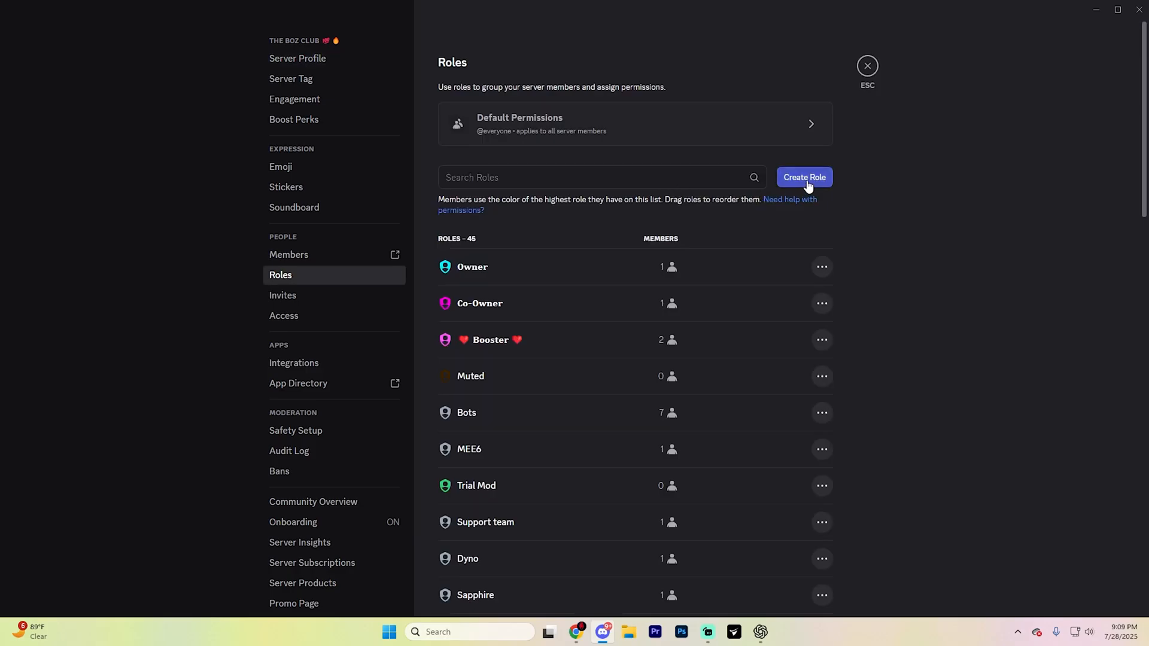
click(803, 177)
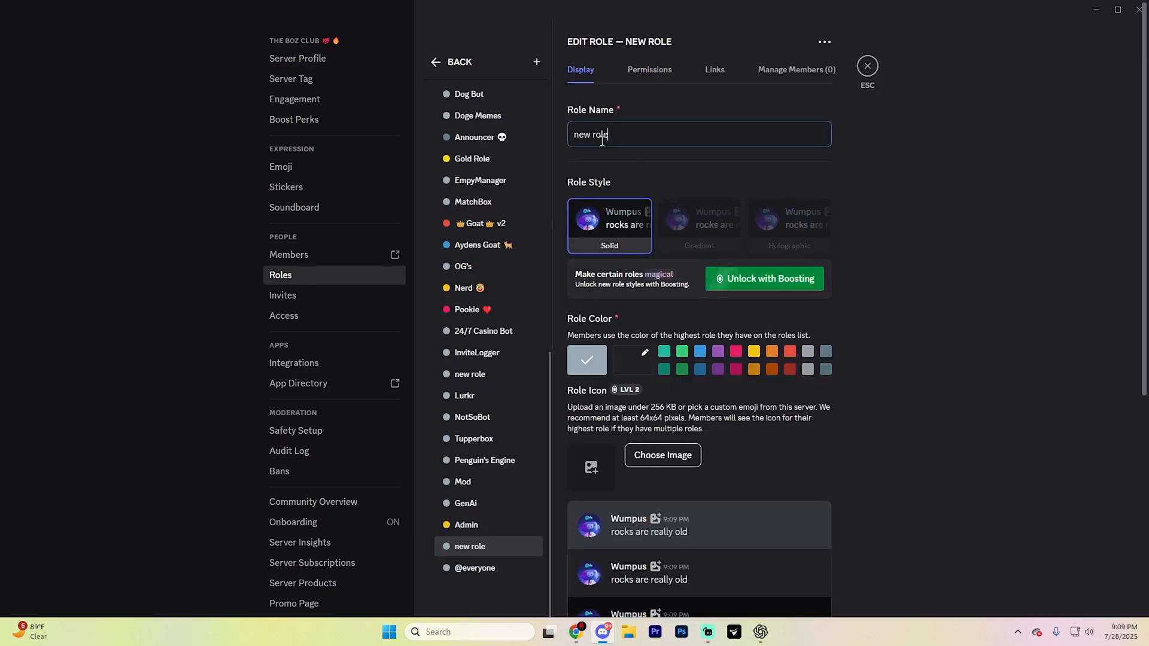
text(NEW)
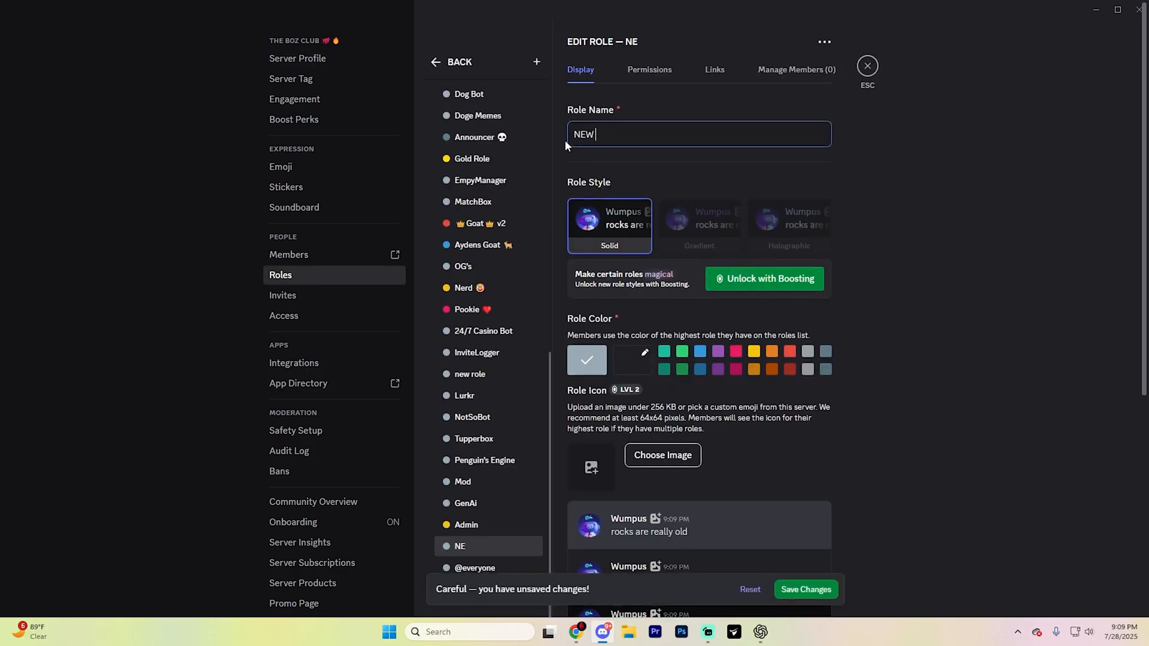
text(ROLE (VID))
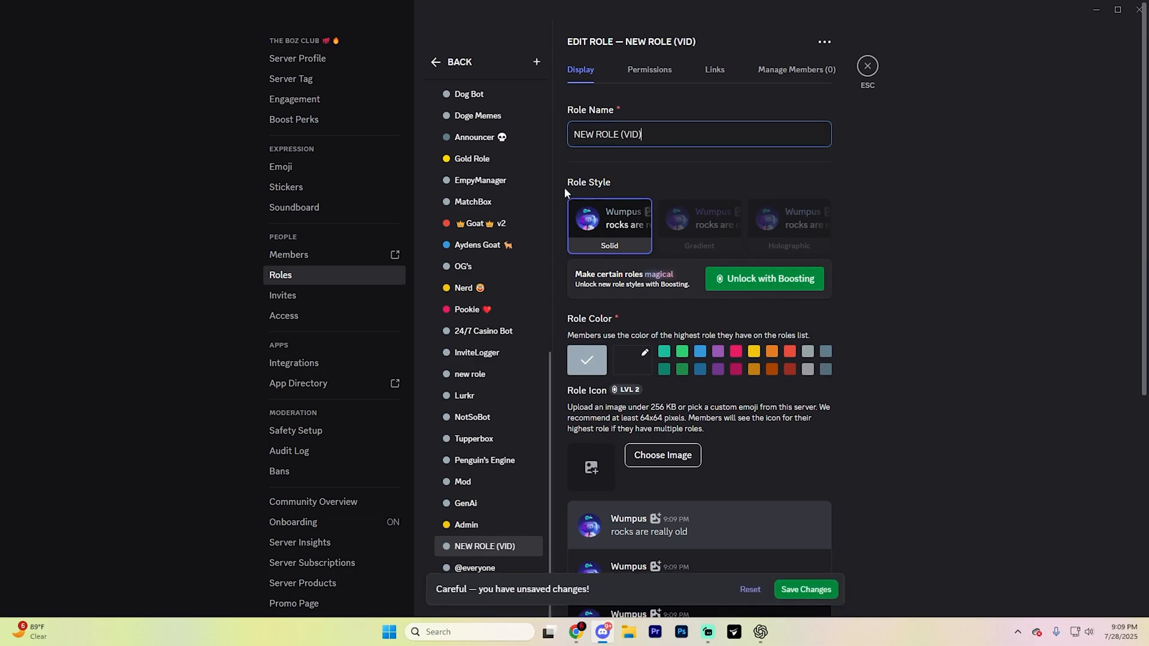
mouse_move(645, 255)
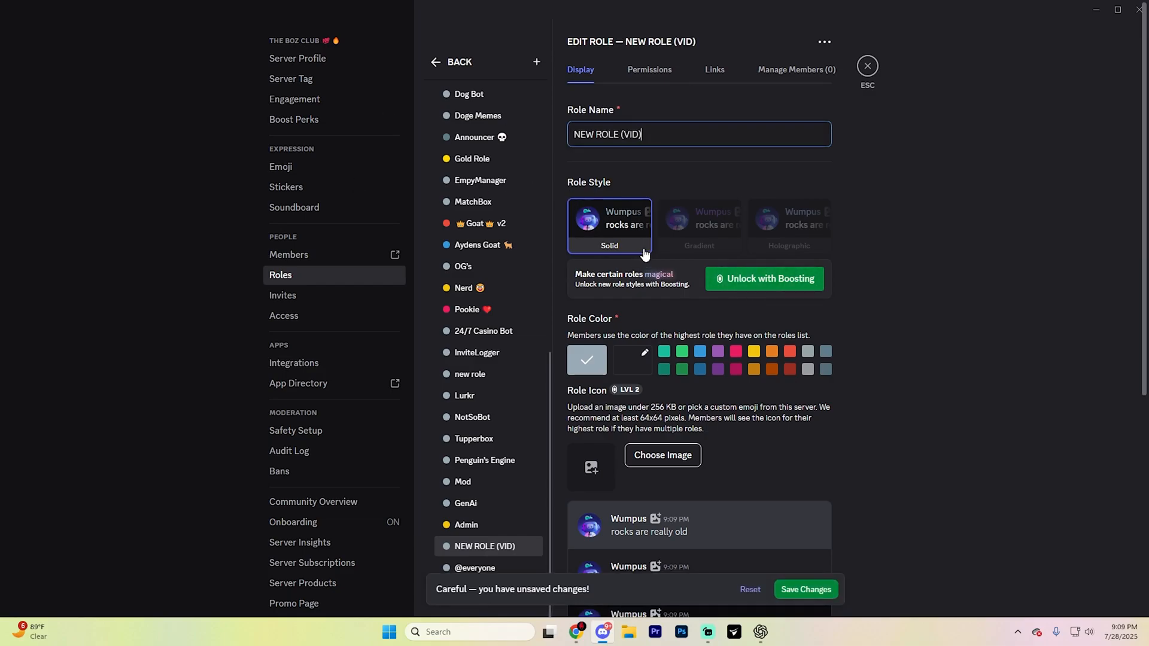
mouse_move(817, 206)
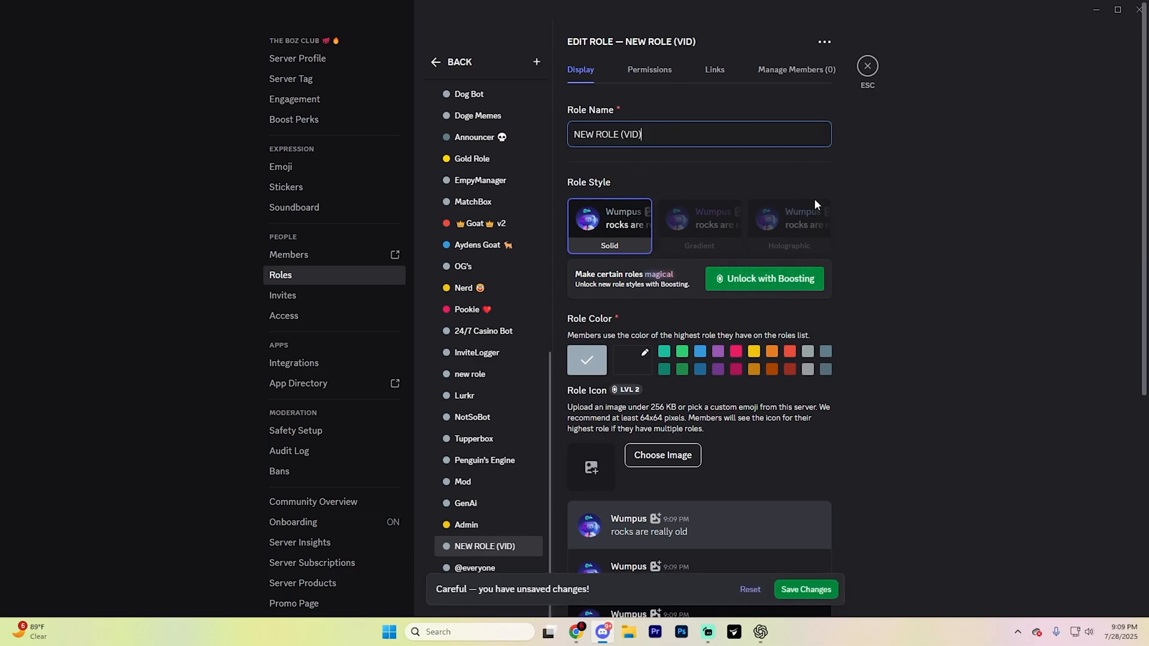
mouse_move(805, 589)
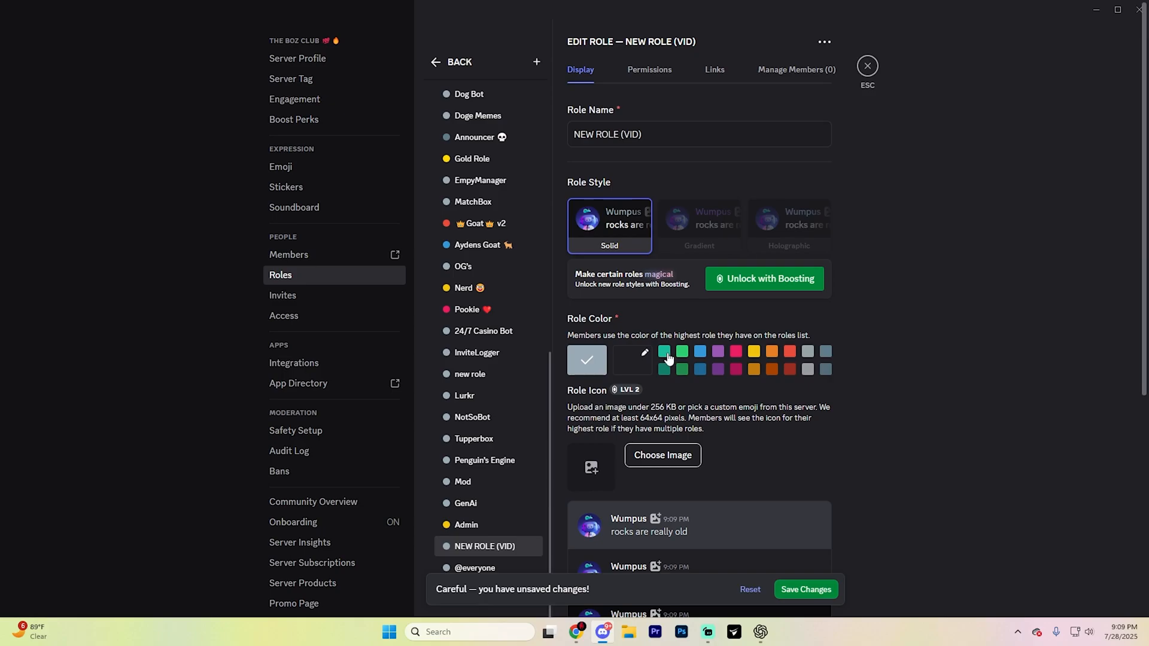
click(804, 589)
text(RE)
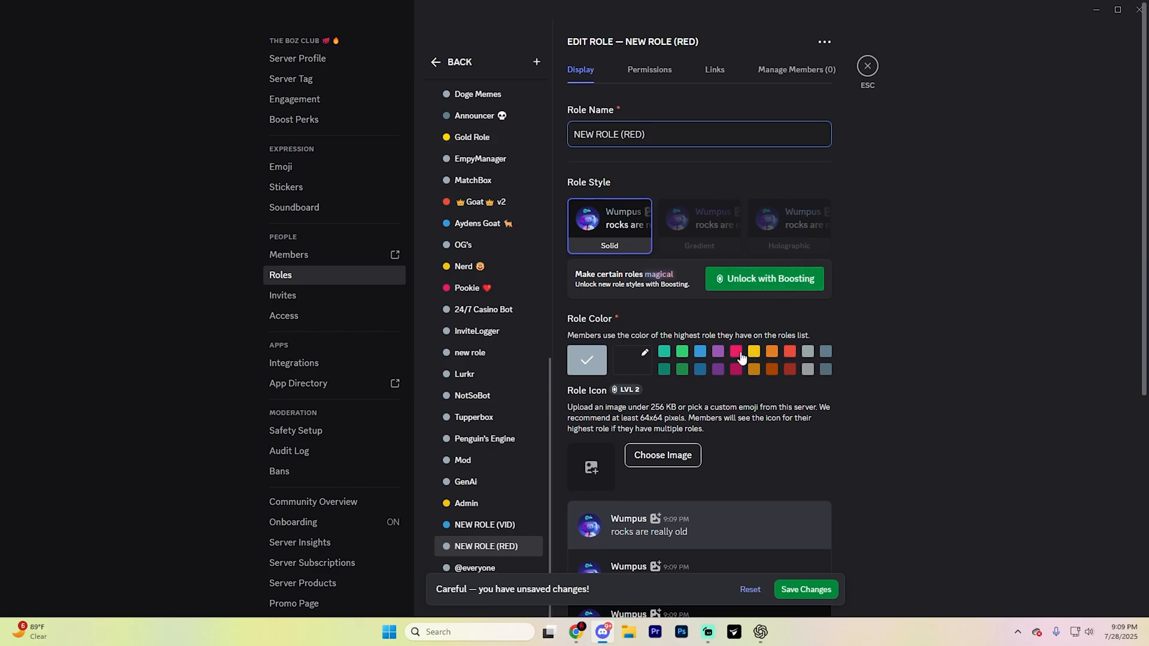
click(736, 352)
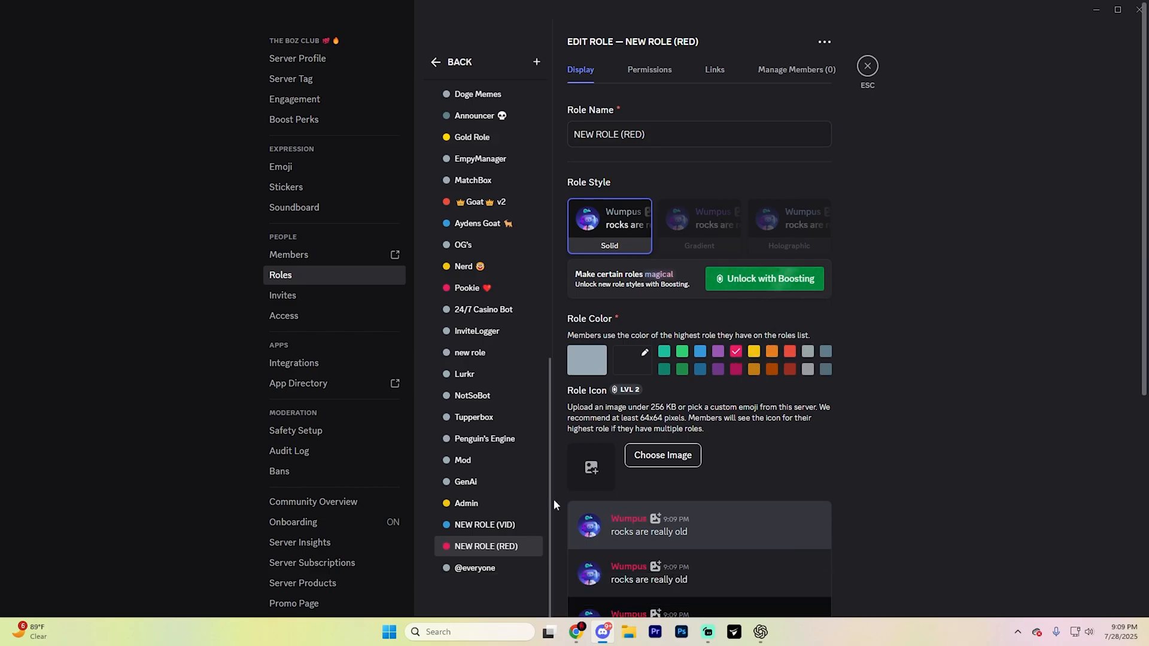
mouse_move(462, 584)
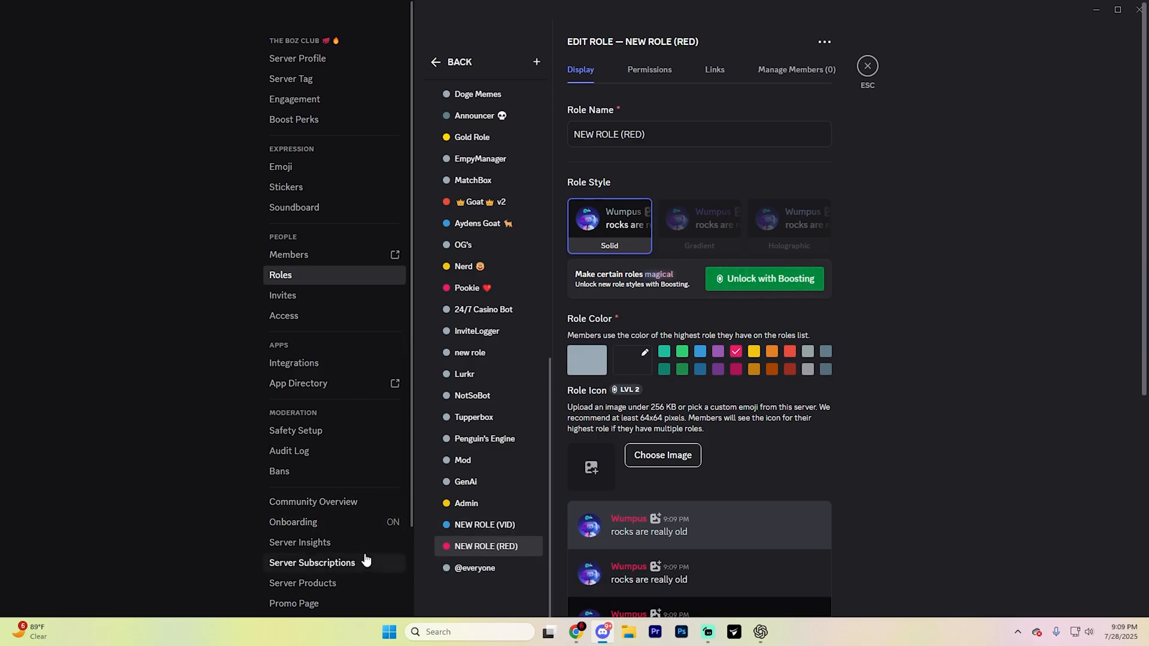
- Search the App Directory for 'Carl-bot'
scroll(down, 3)
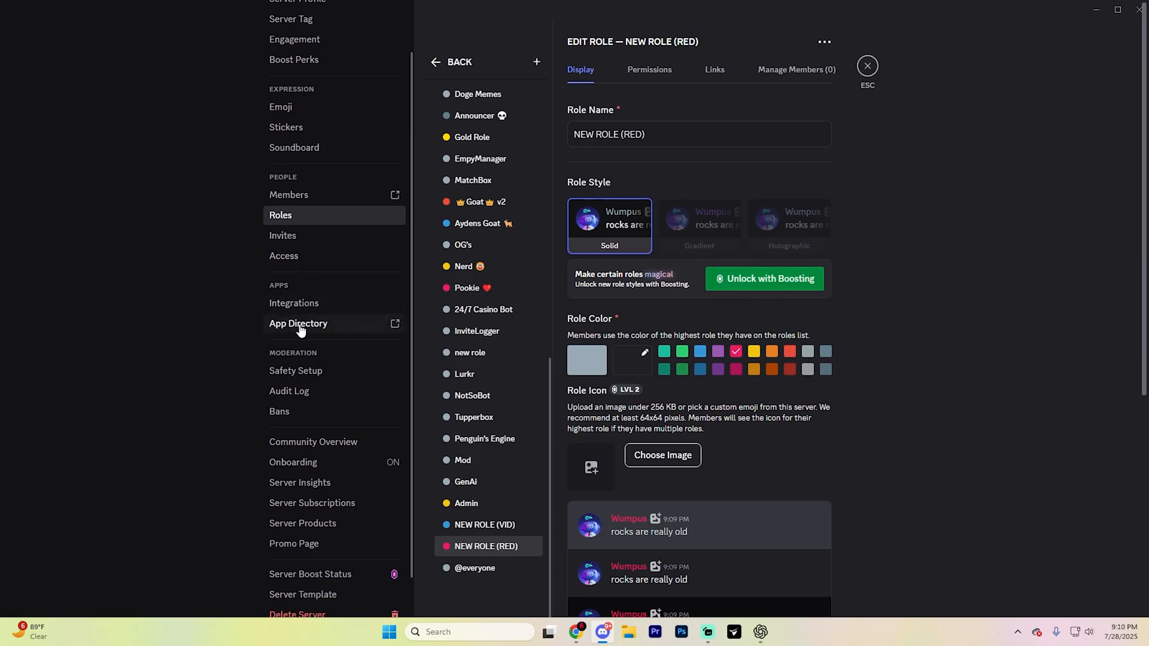
click(298, 323)
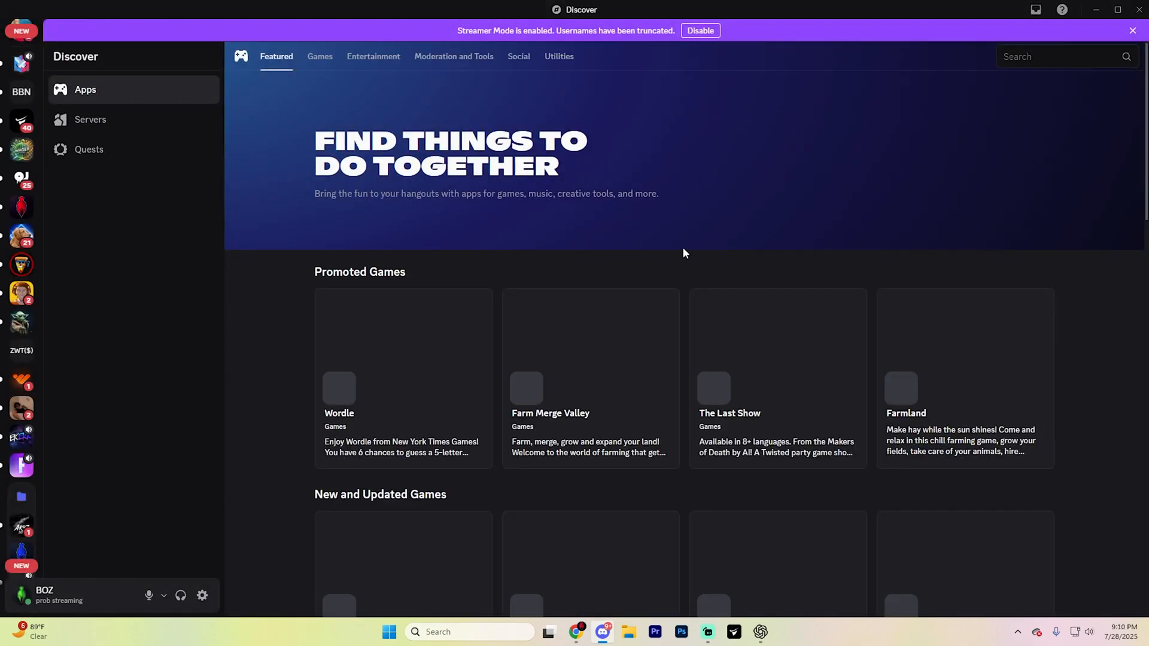
click(1055, 56)
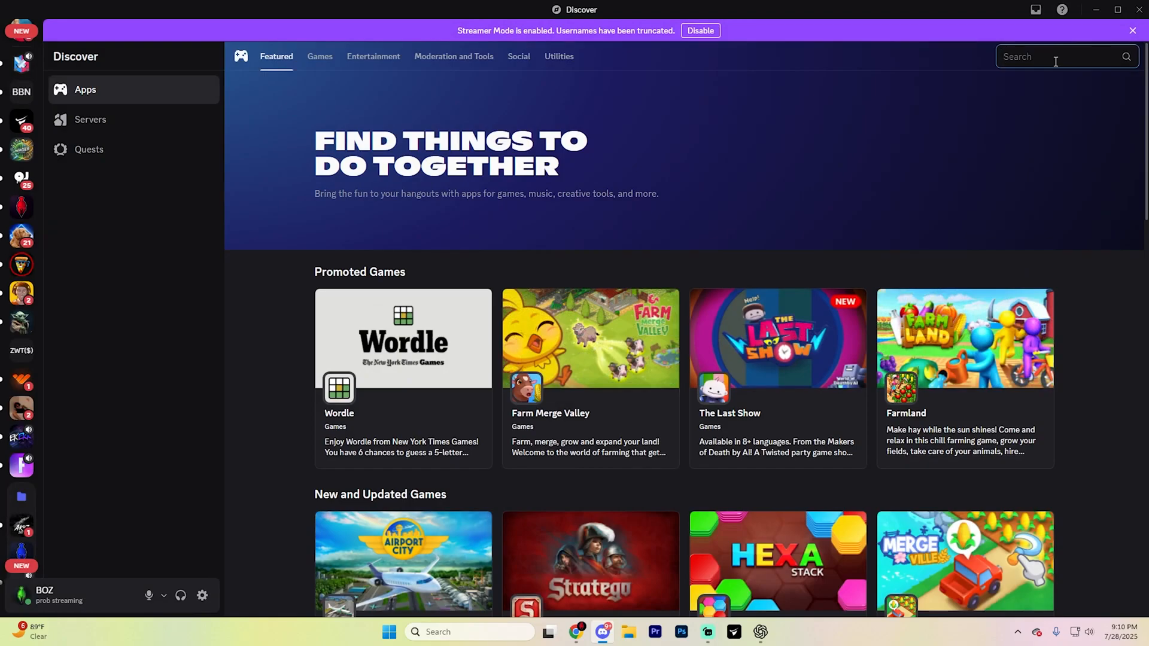
text(Carl-bot)
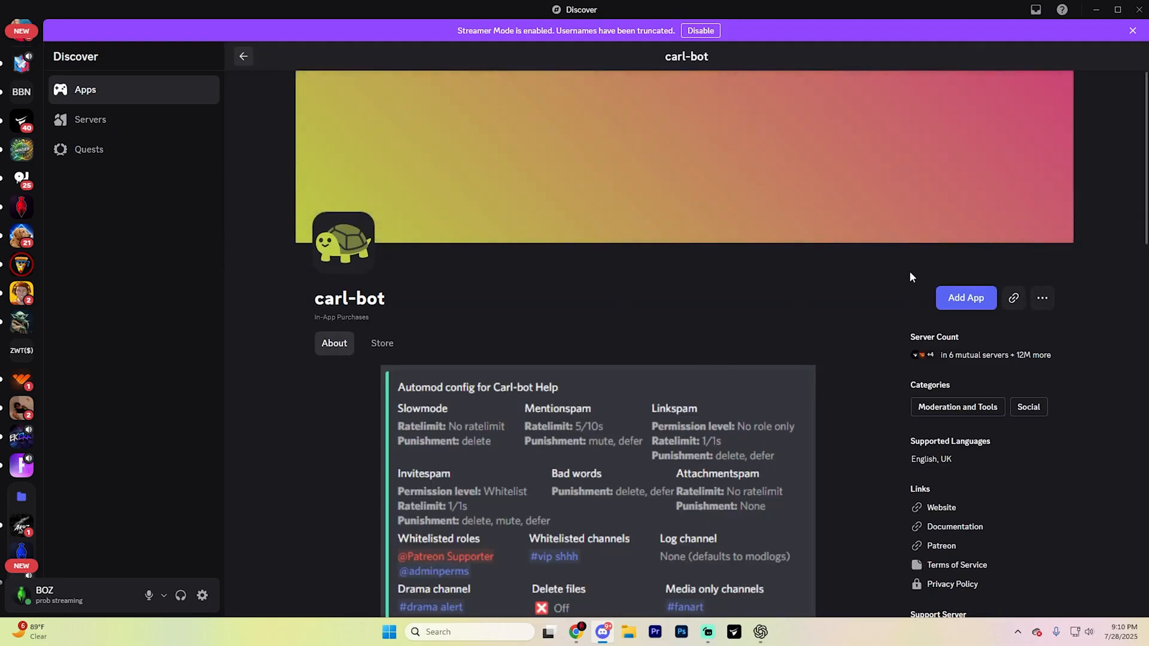
- Authorize Carl-bot into The BOZ Club with requested permissions, confirming identity
click(965, 297)
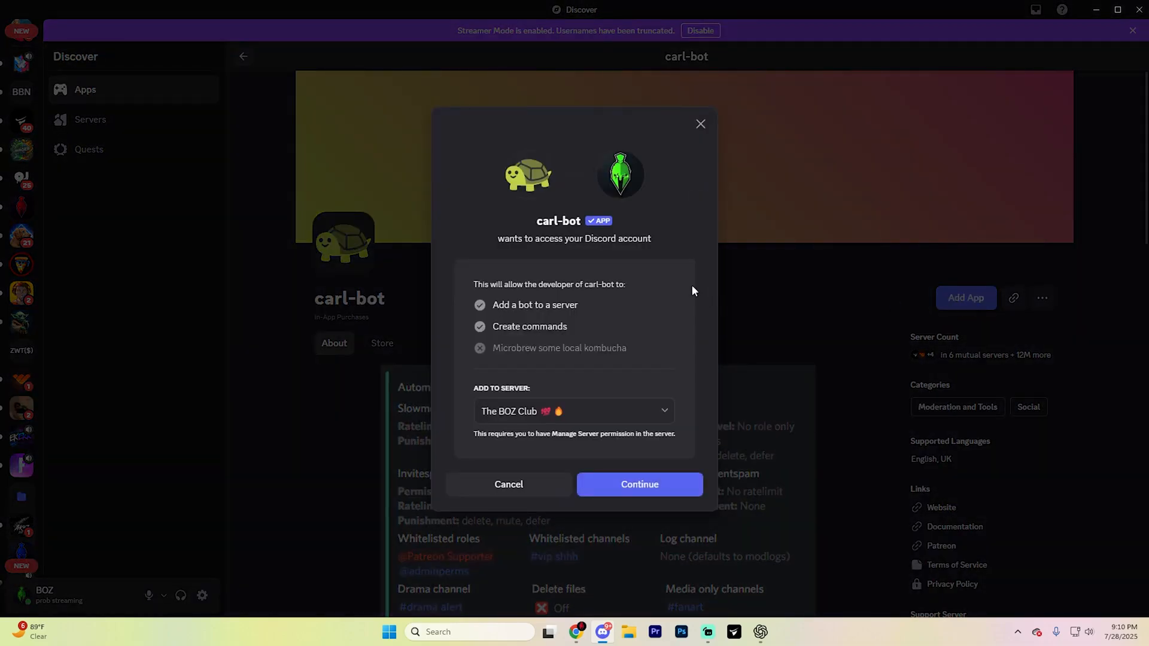
click(639, 484)
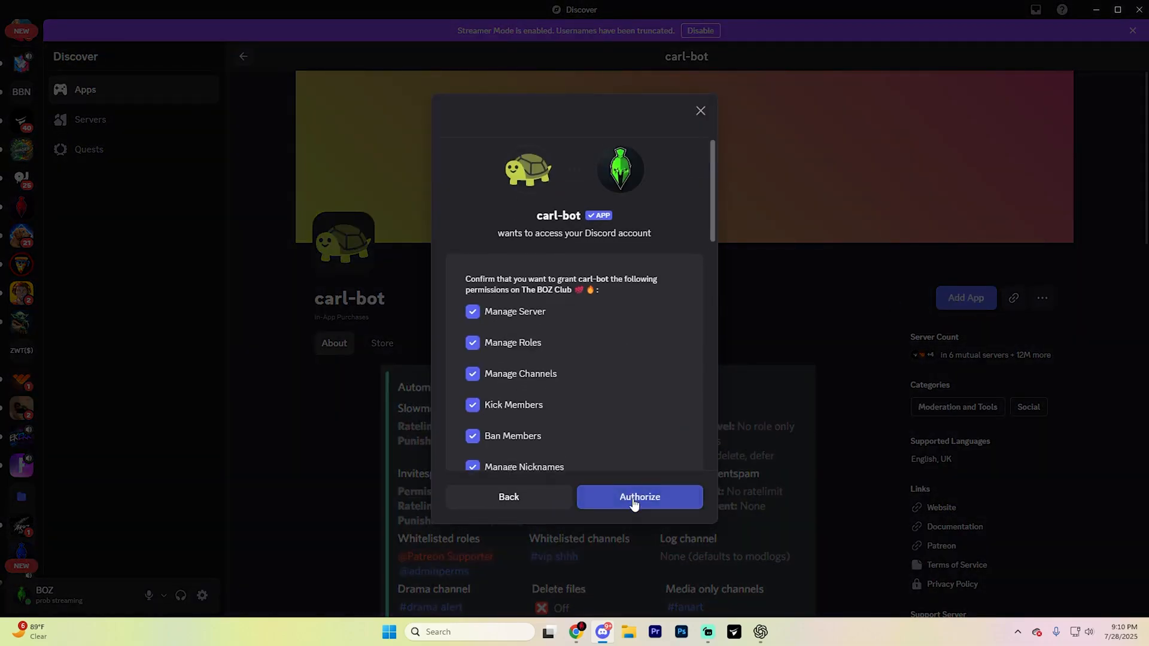
click(638, 497)
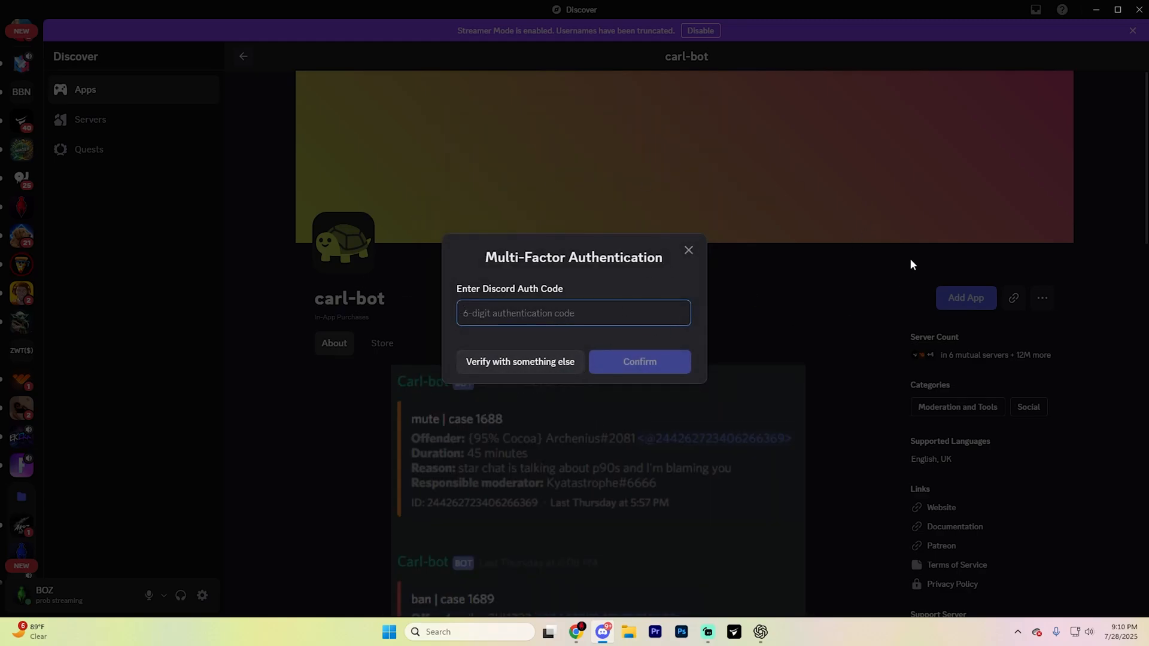
click(638, 361)
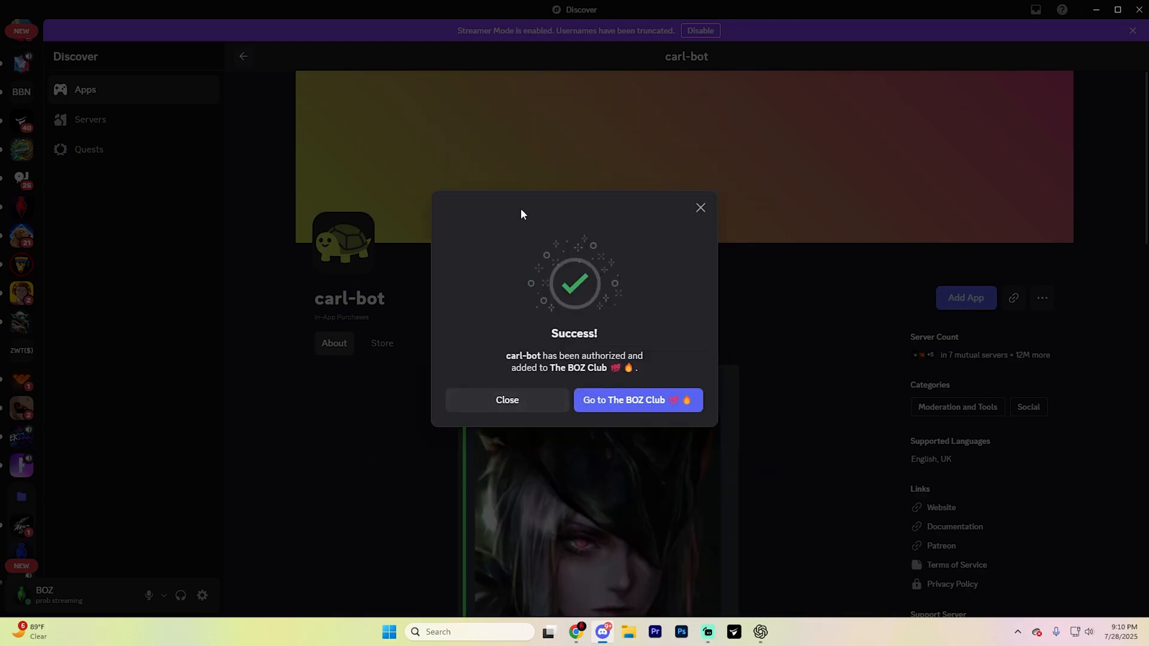
click(506, 401)
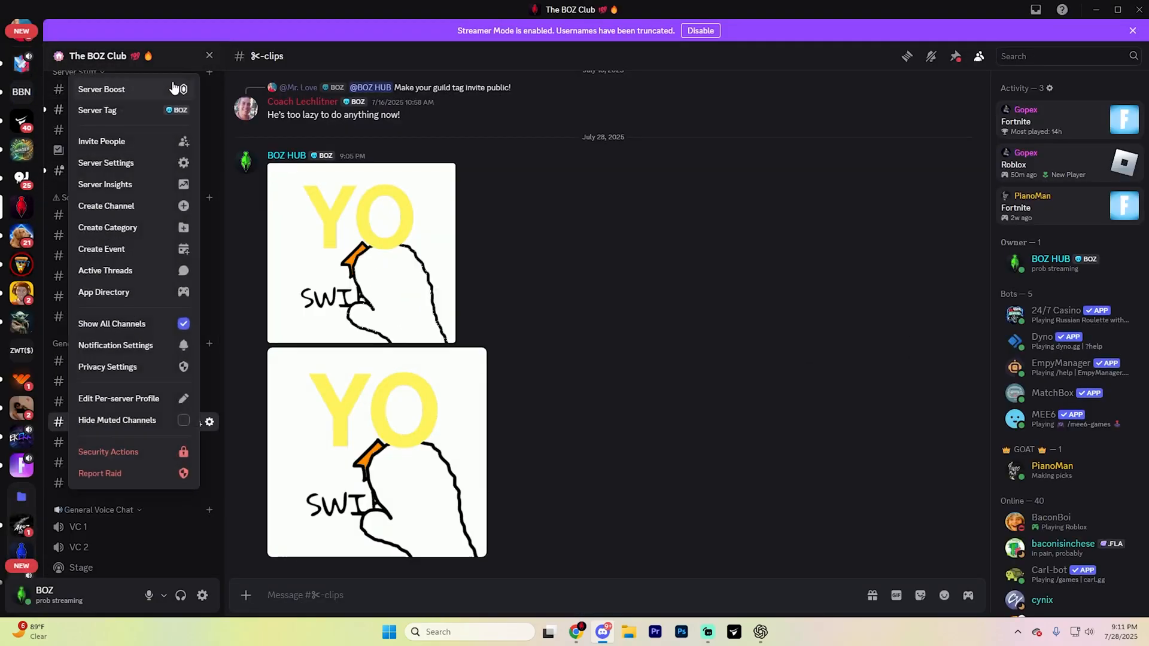
click(105, 163)
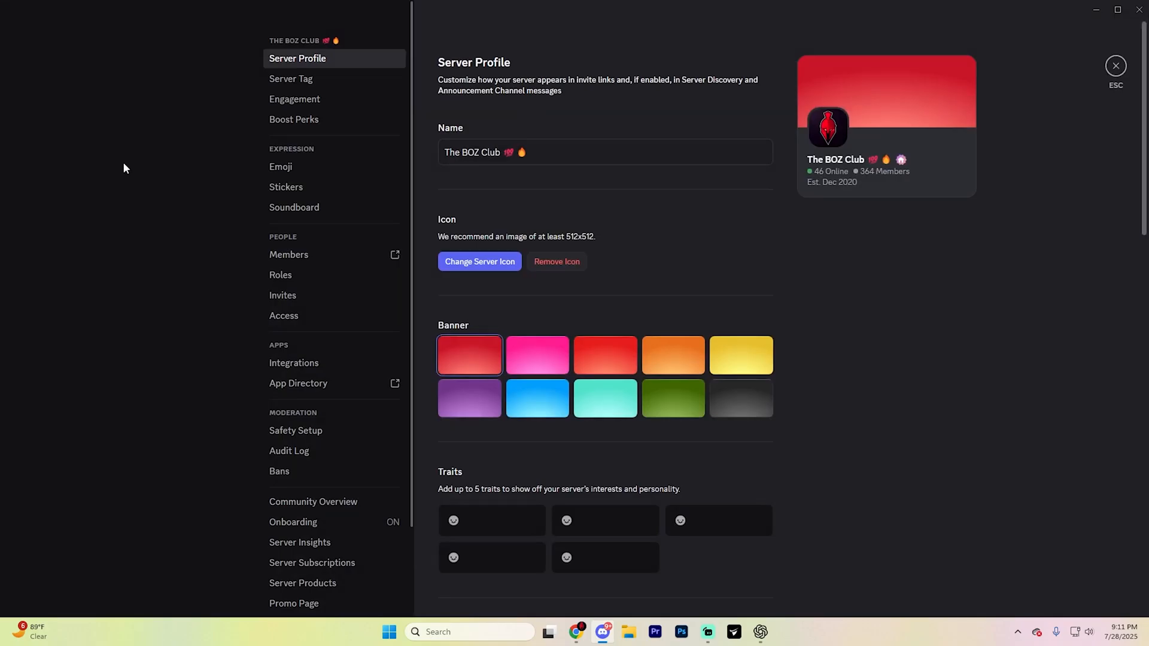
mouse_move(281, 275)
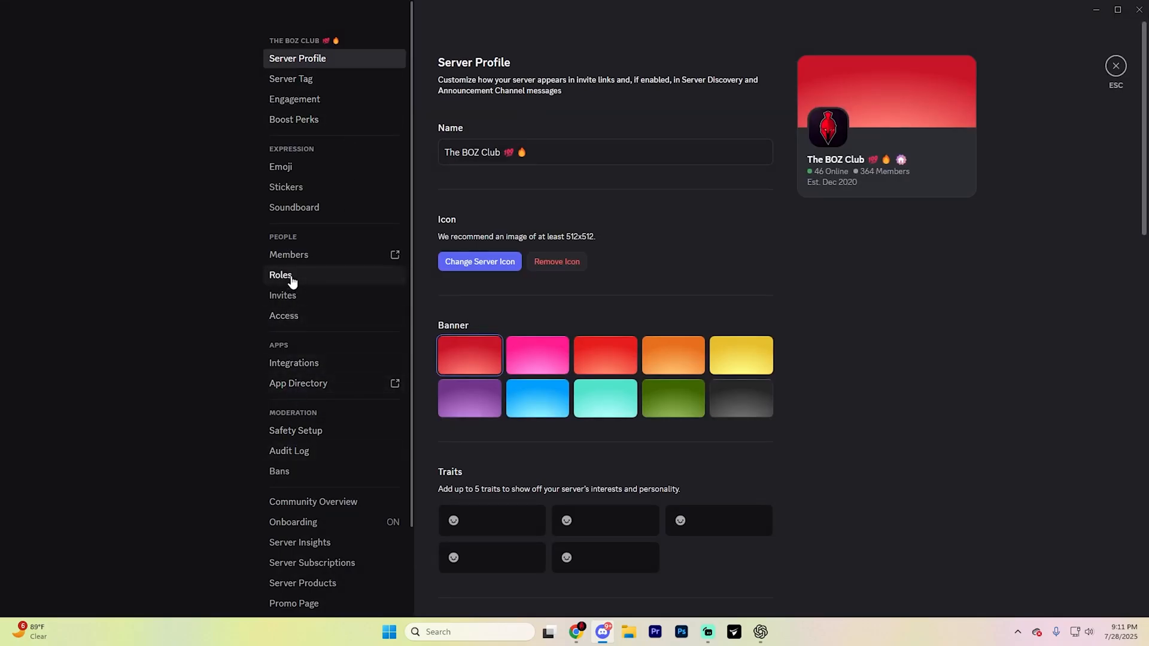
click(280, 275)
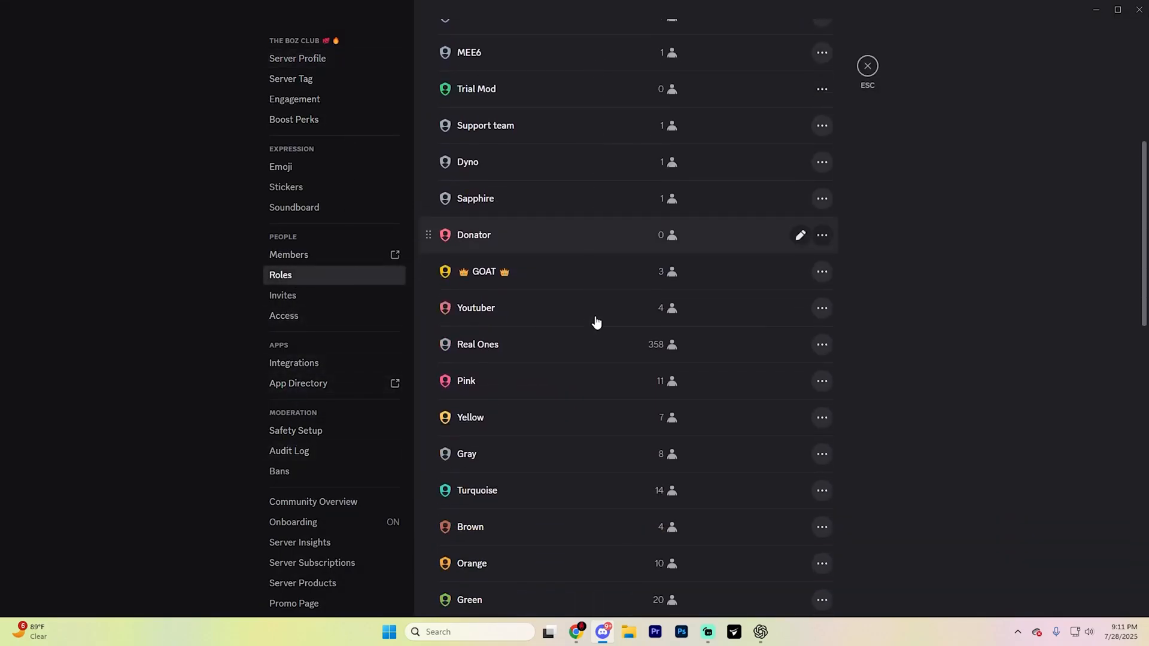
scroll(down, 3)
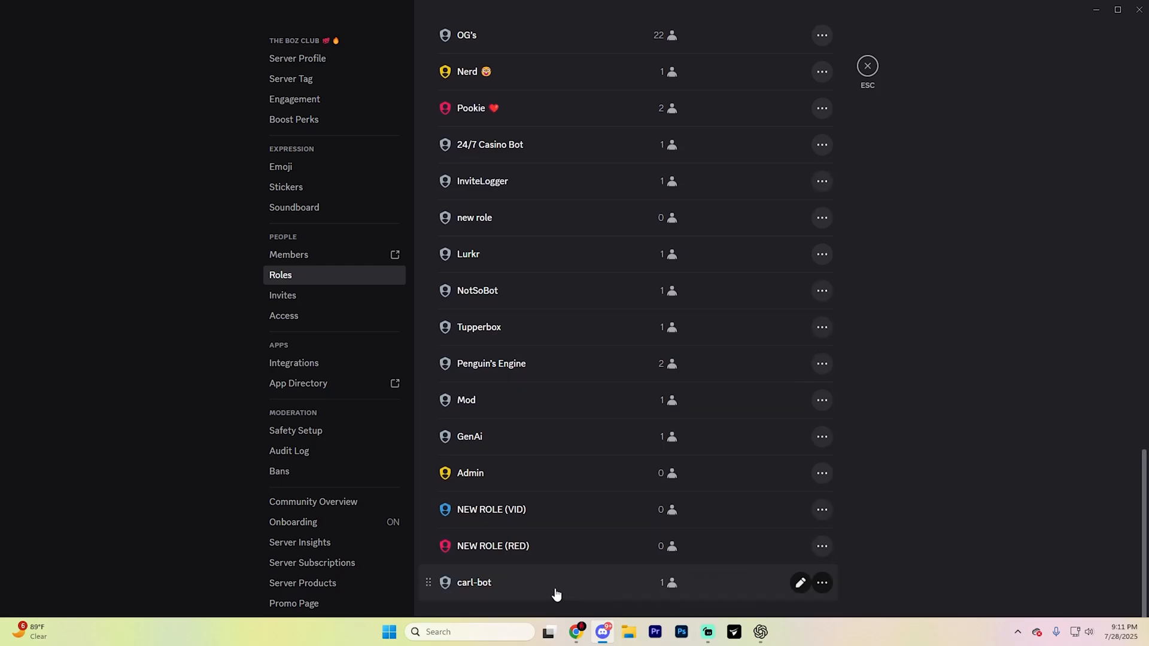
click(799, 582)
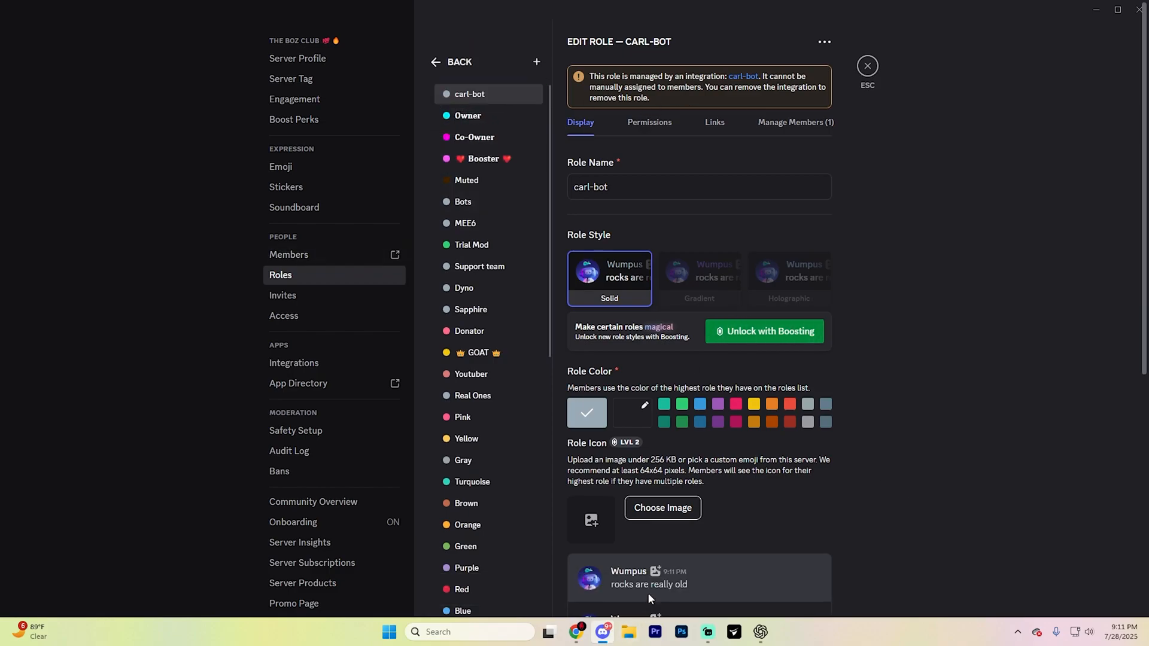
mouse_move(809, 177)
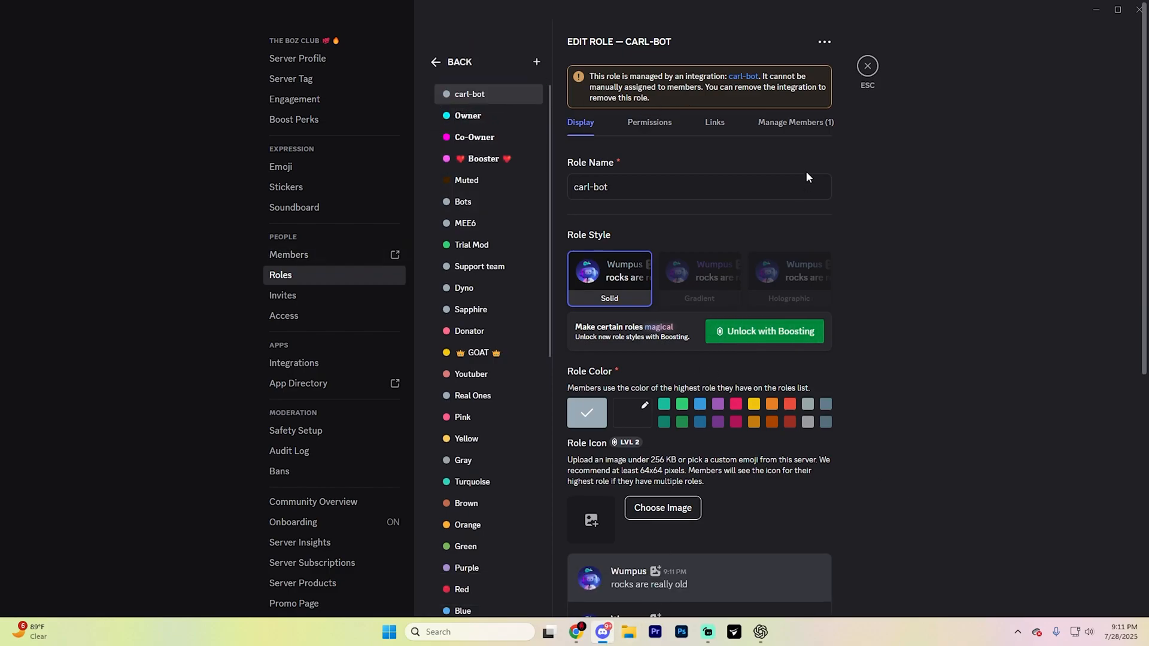
click(867, 65)
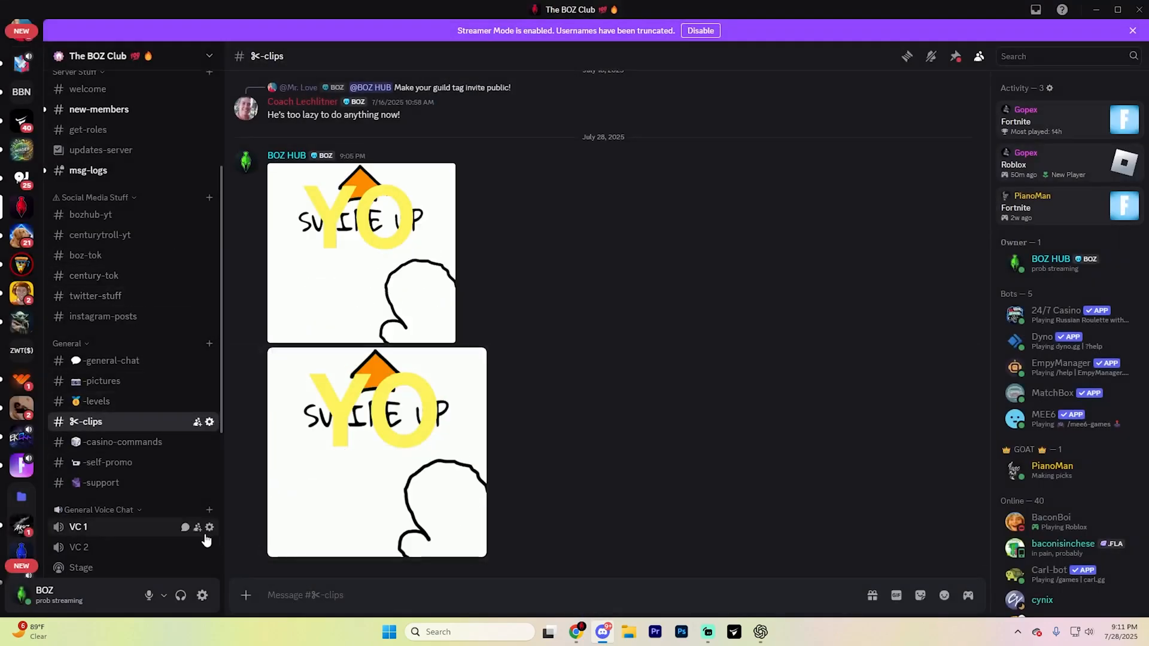
- Create a text channel called new-channel under the General category
click(209, 343)
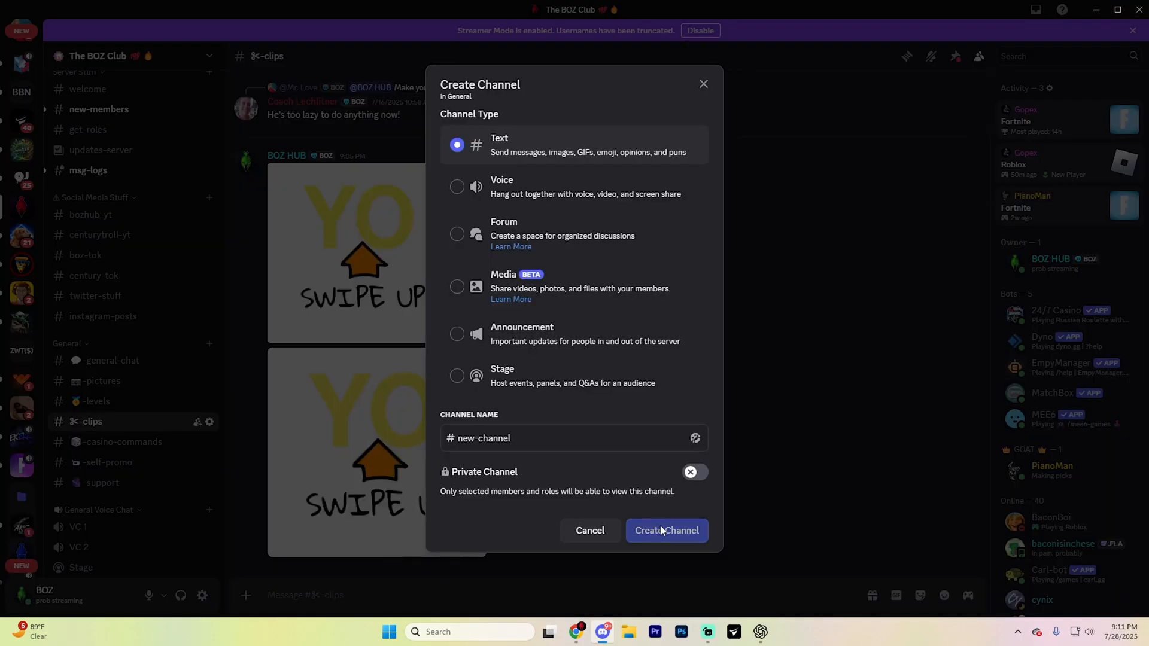
click(666, 529)
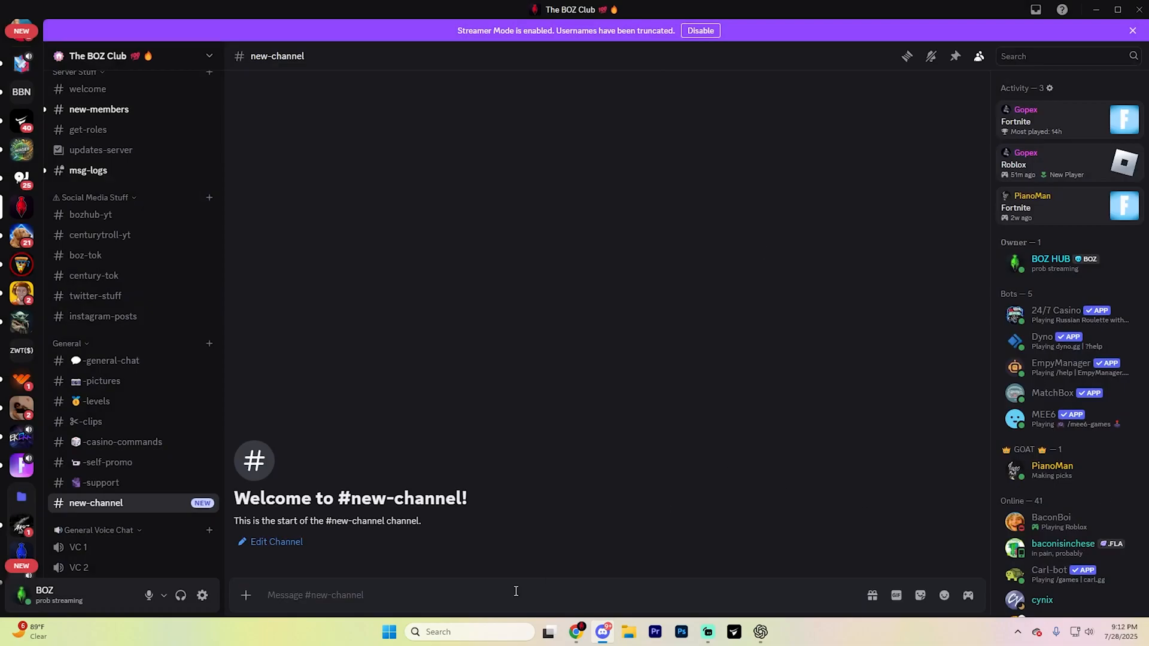
mouse_move(399, 595)
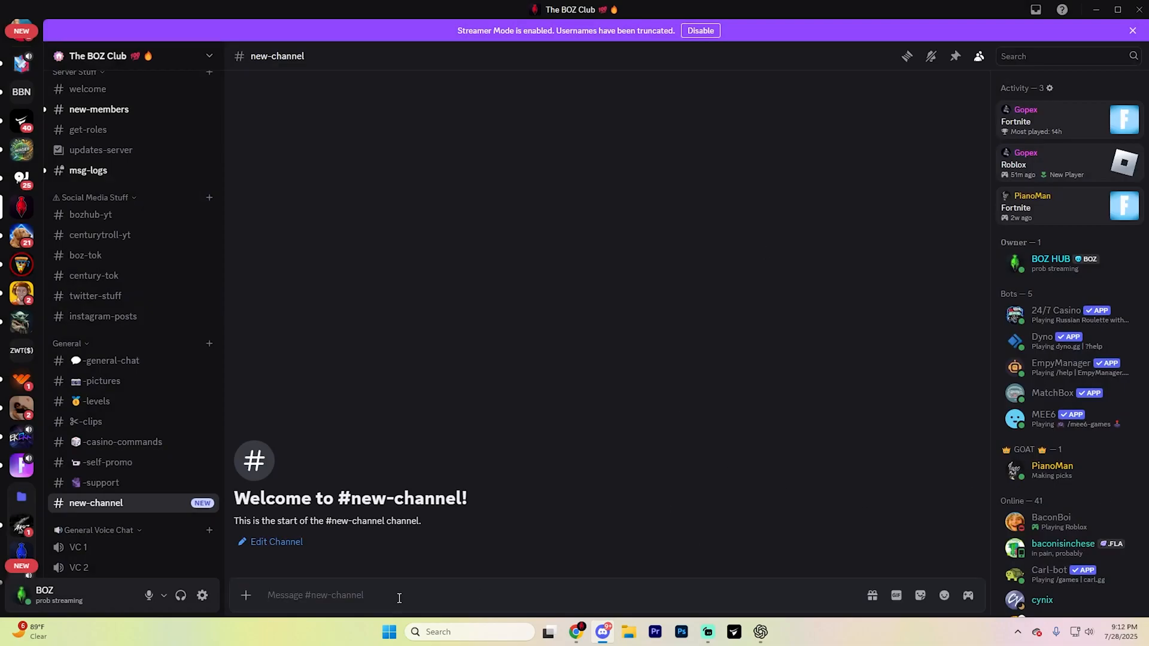
- Send '?reactionrole make' and answer Carl-bot with #new-channel as the target channel
text(?reactionrole)
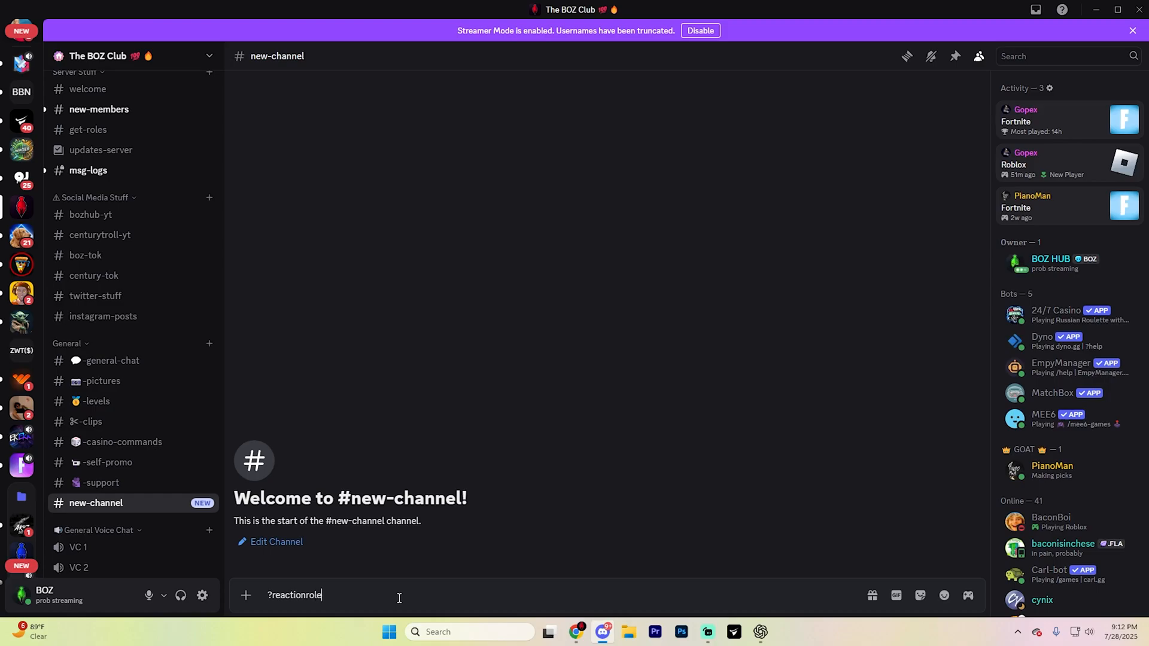
text(space make)
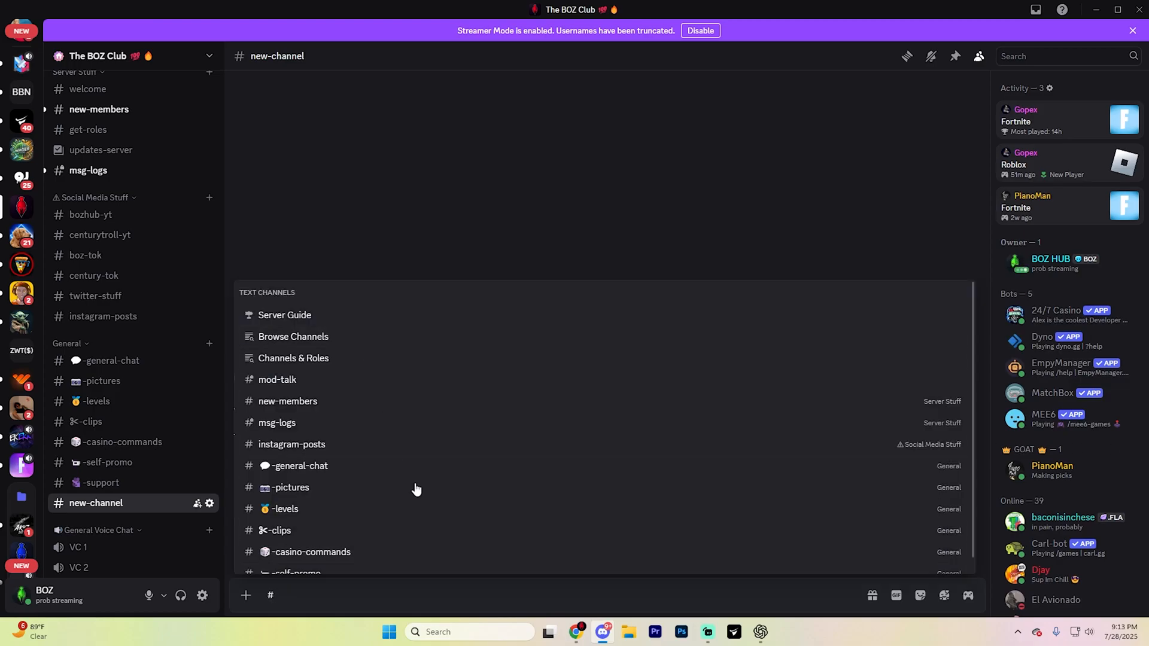
text(n)
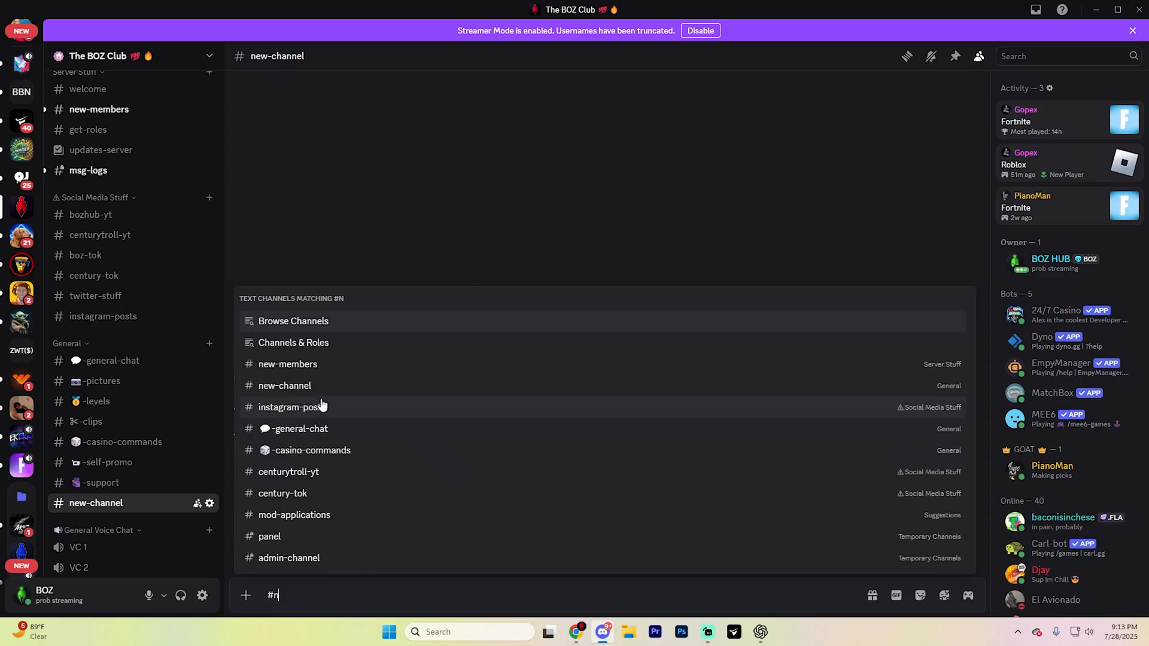
click(284, 386)
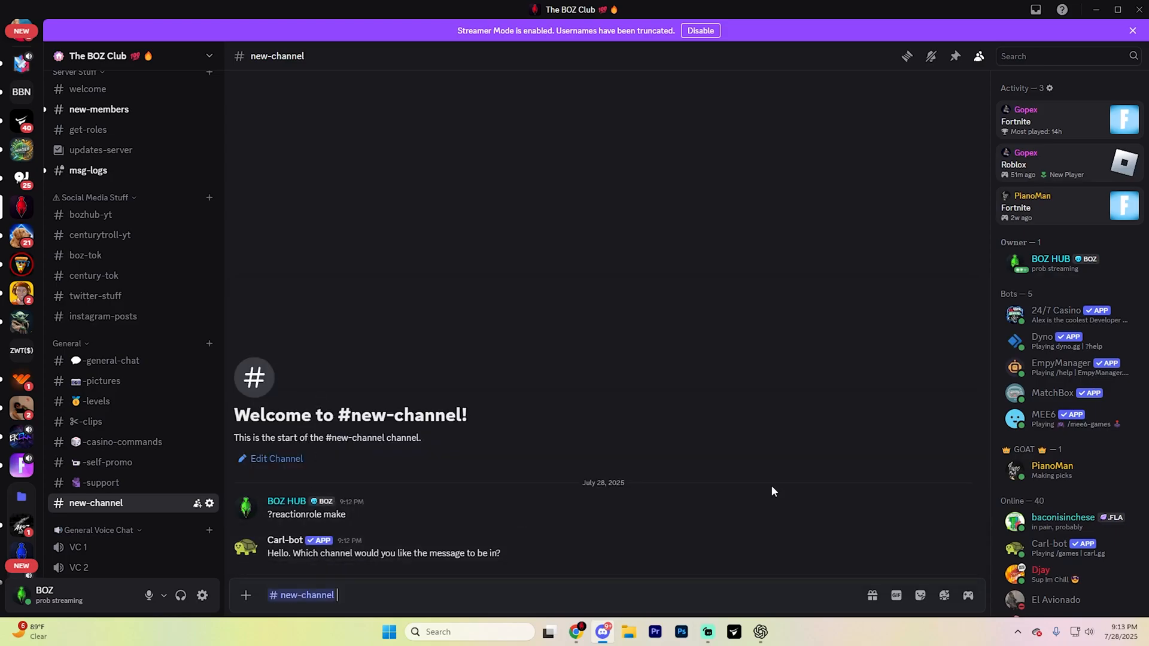
key(Return)
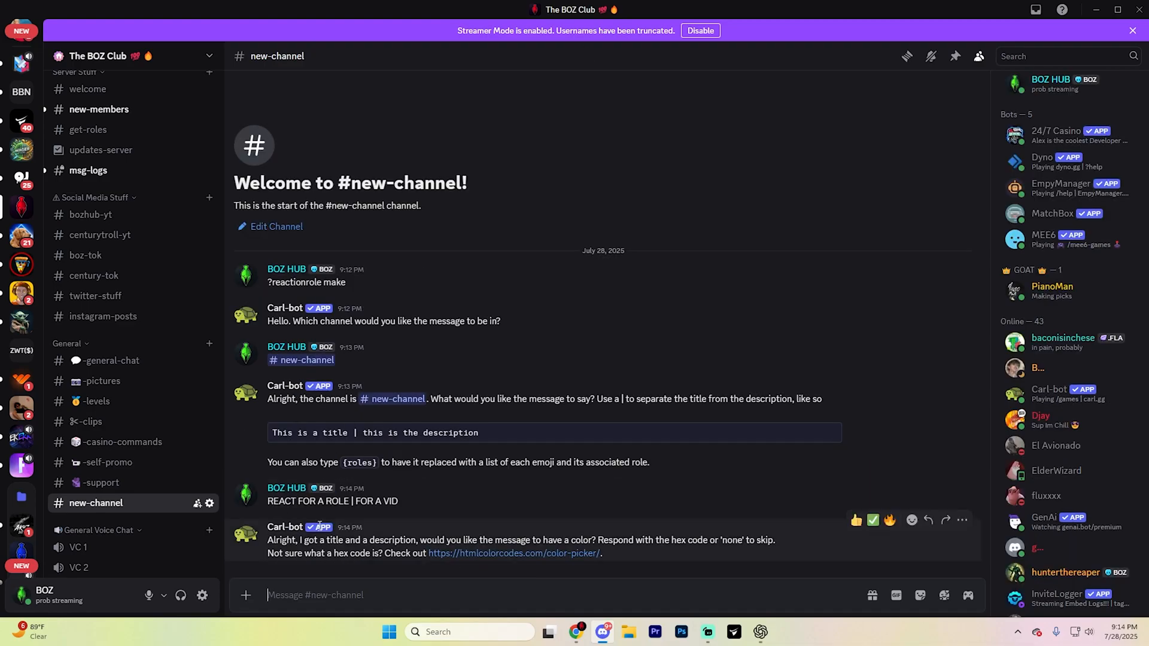
mouse_move(620, 284)
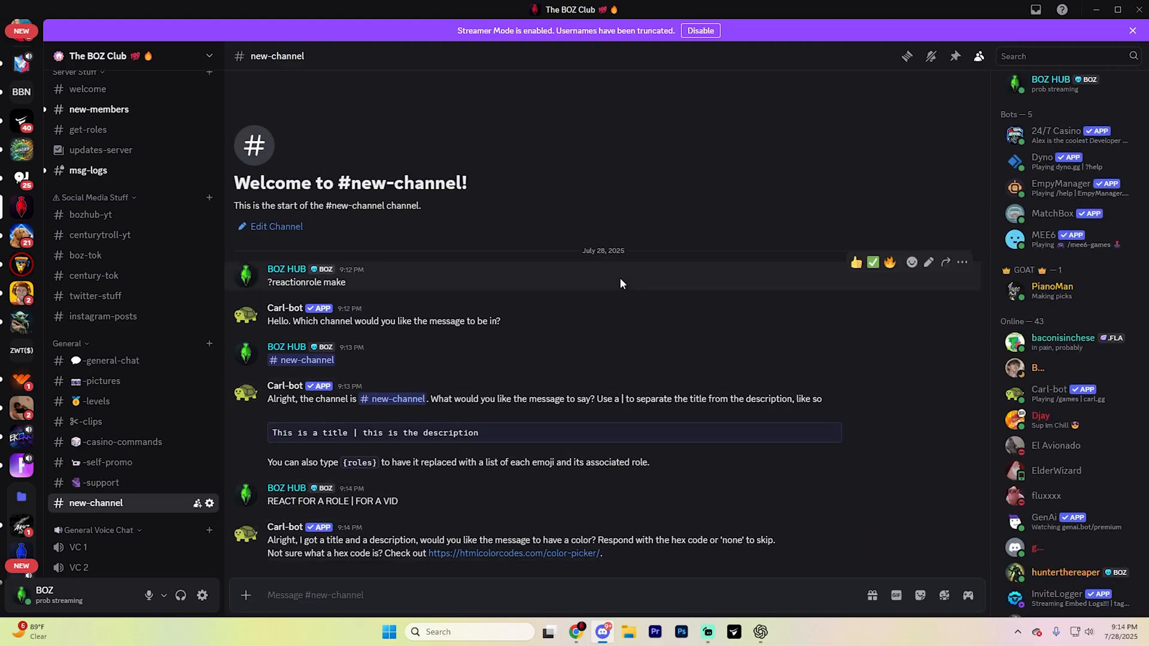
mouse_move(554, 530)
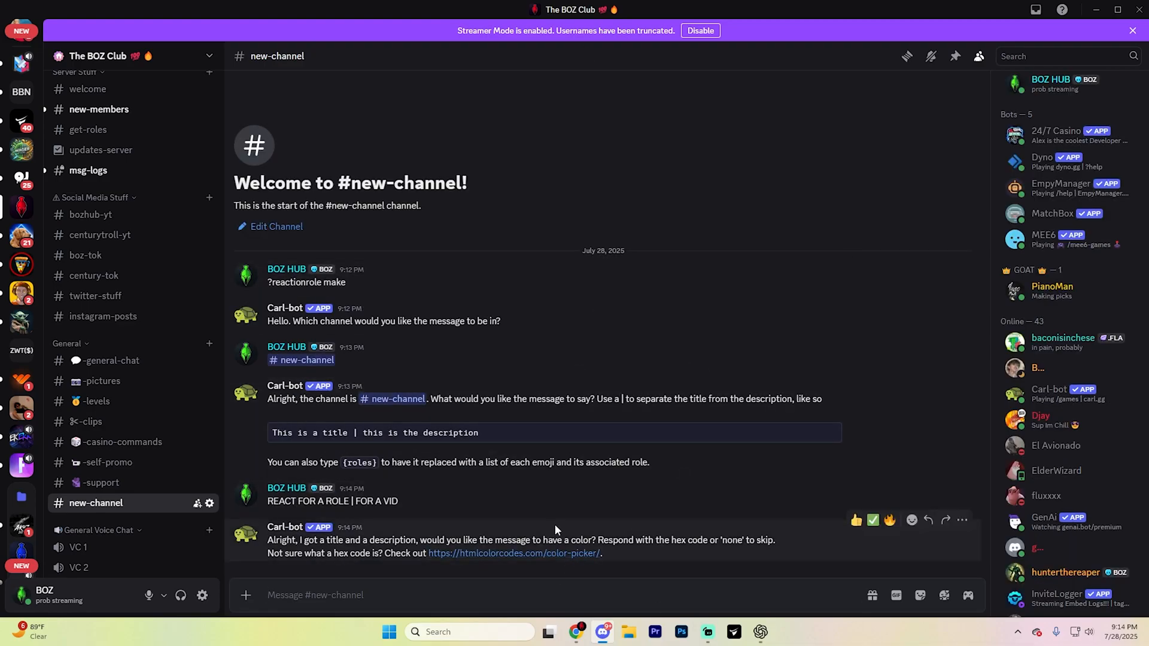
mouse_move(612, 559)
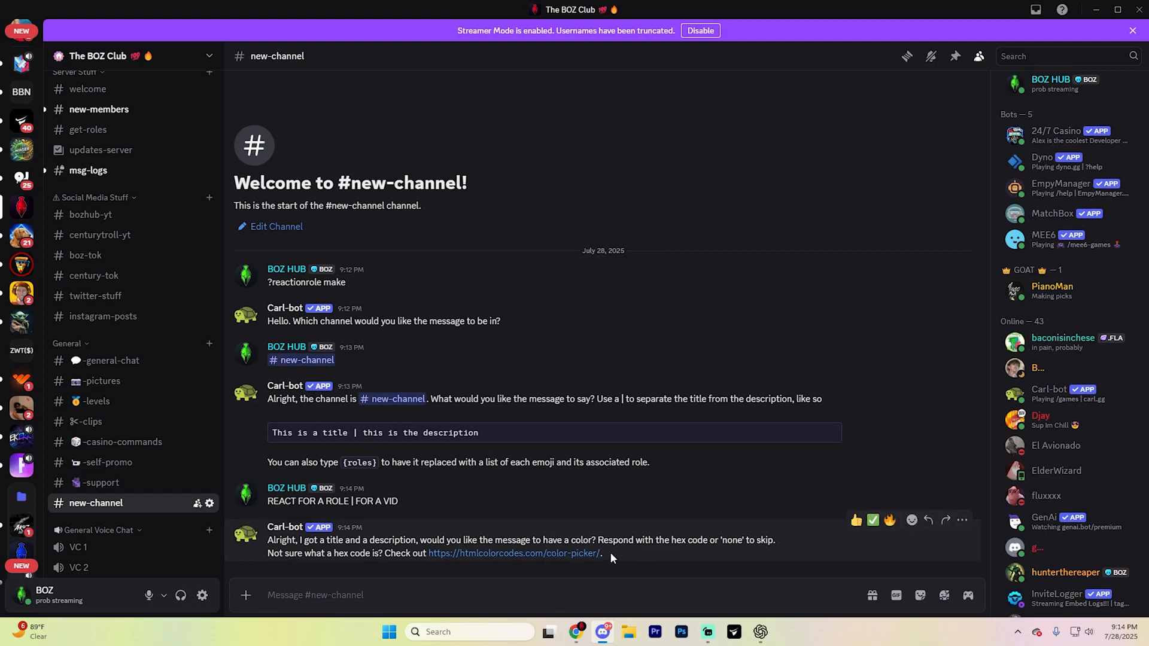
mouse_move(446, 560)
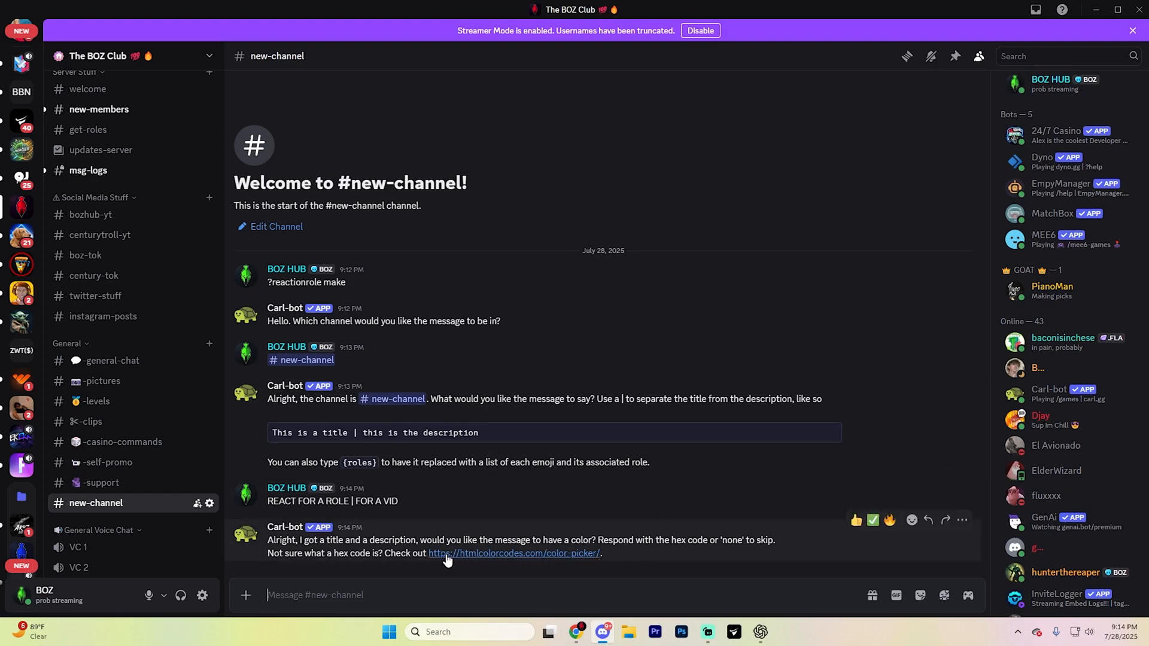
mouse_move(555, 570)
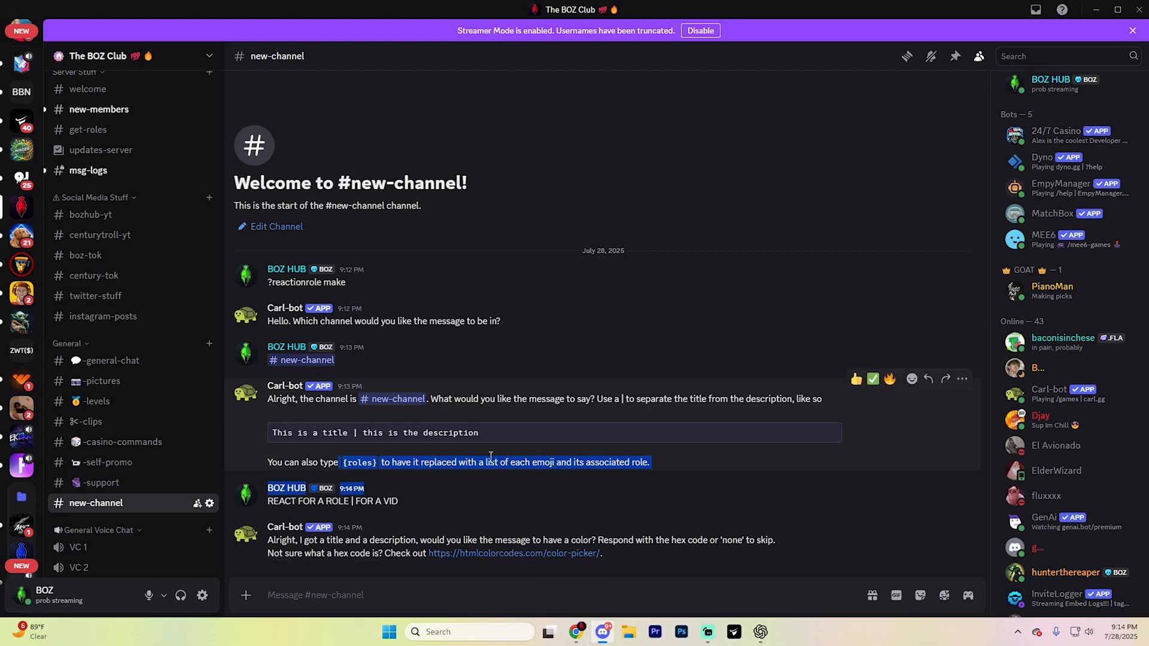
mouse_move(508, 460)
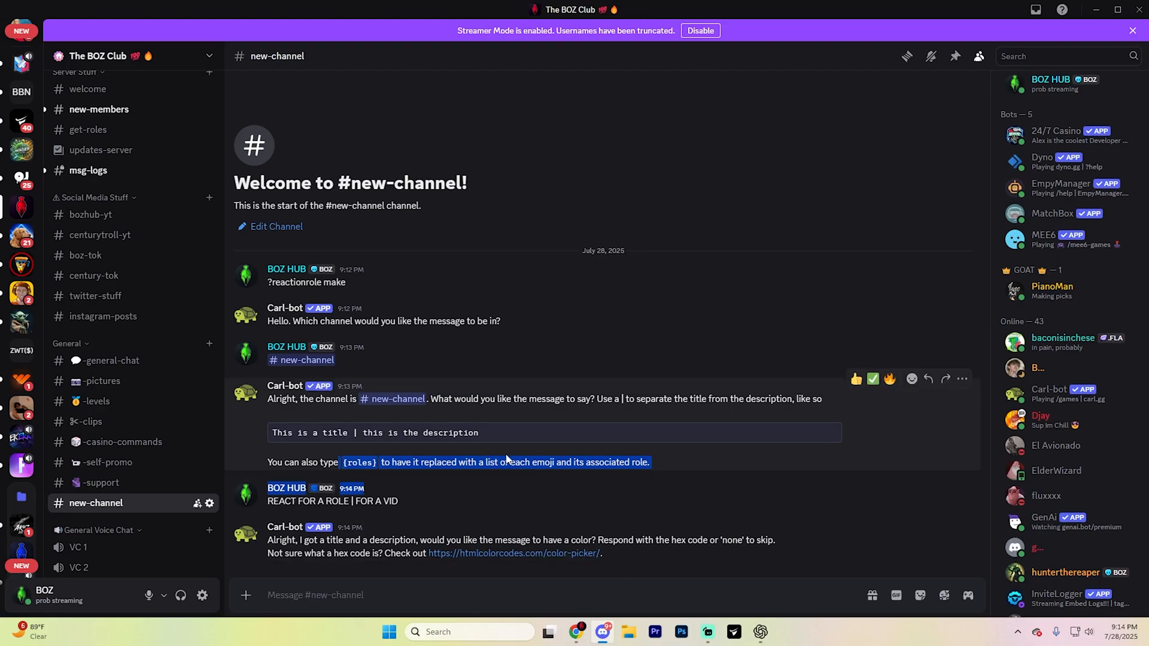
- Scroll down the chat to follow Carl-bot's setup replies
scroll(down, 3)
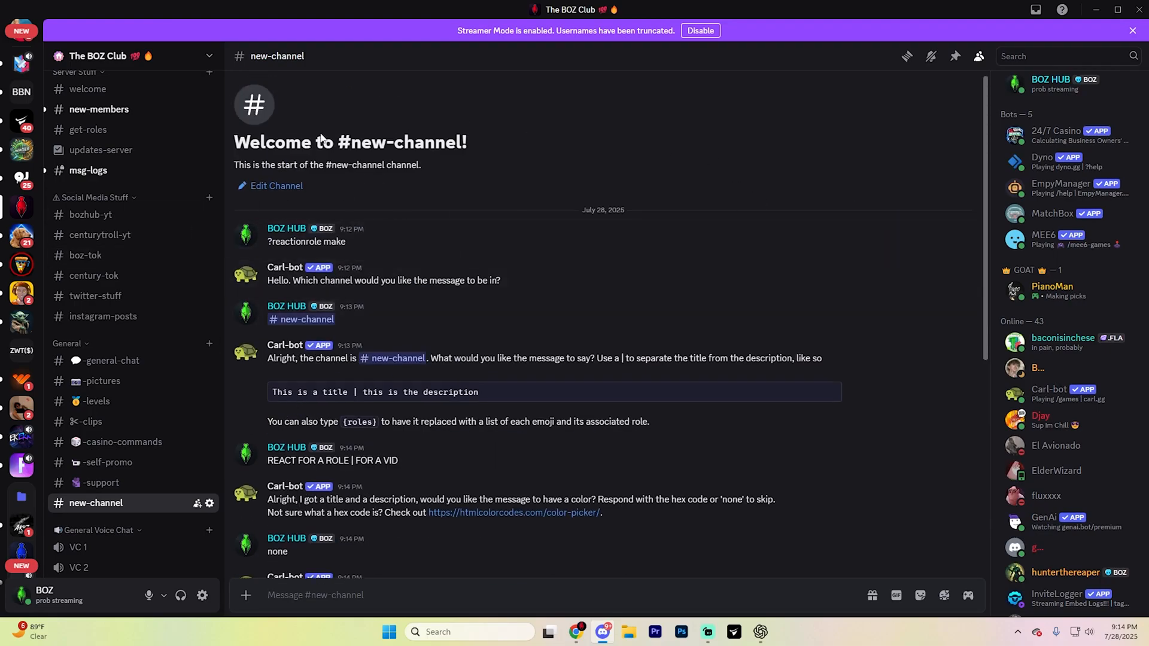